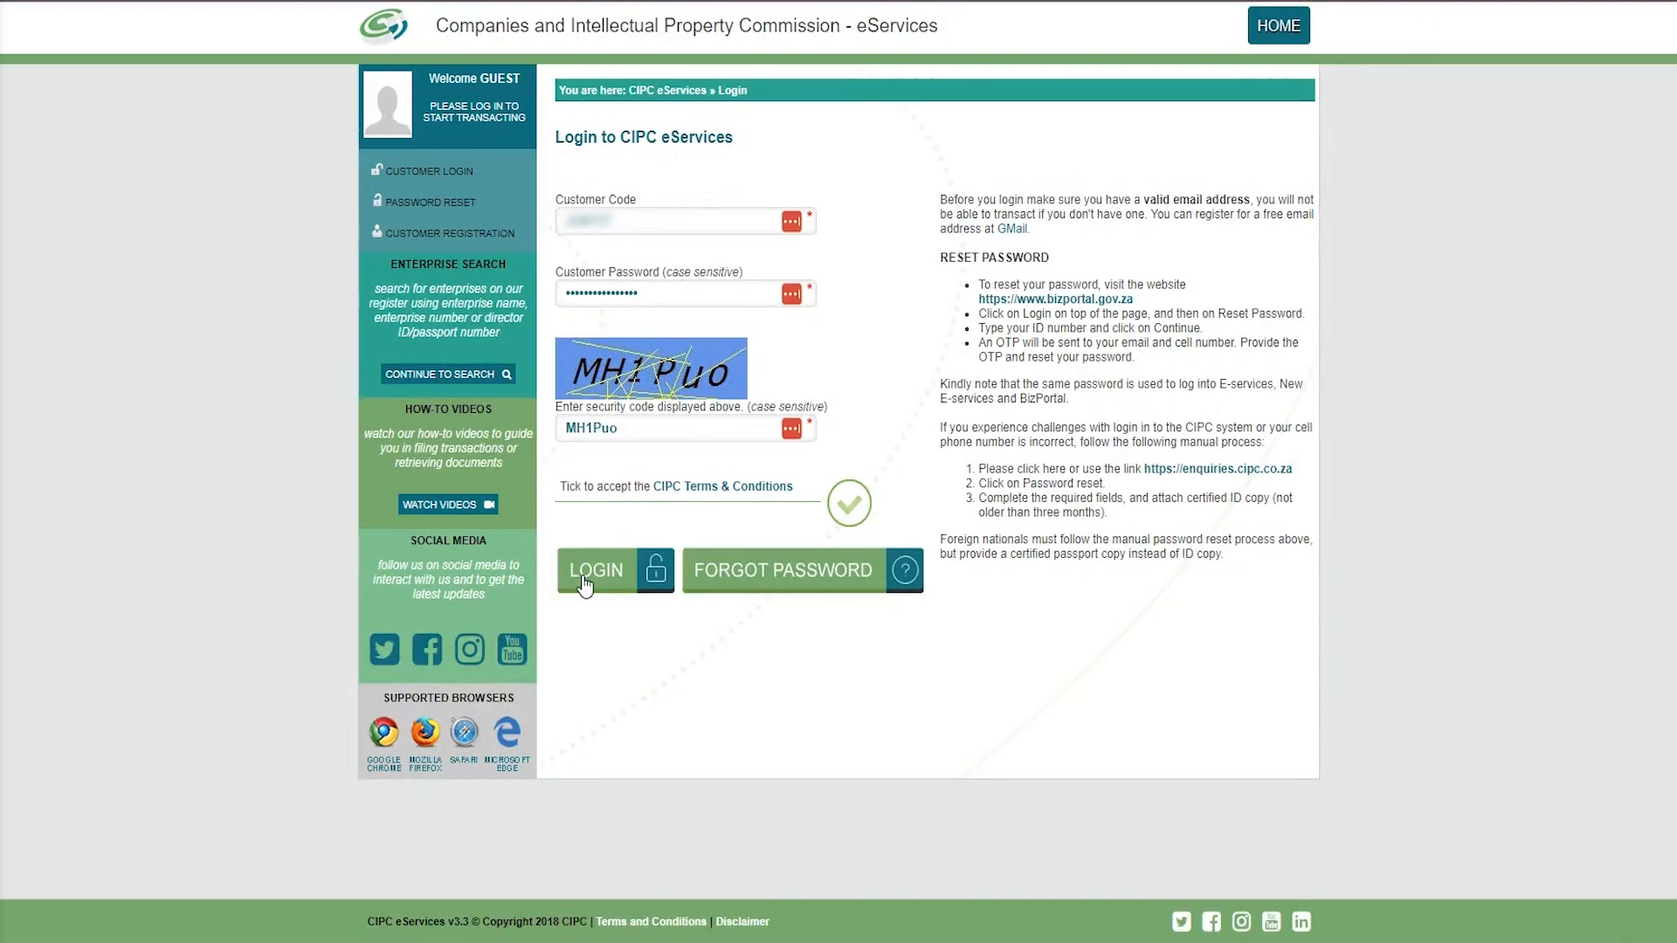
Log in to CIPC eServices and open the Domain Name Registration services
{"action": "left_click", "coordinate": [597, 569]}
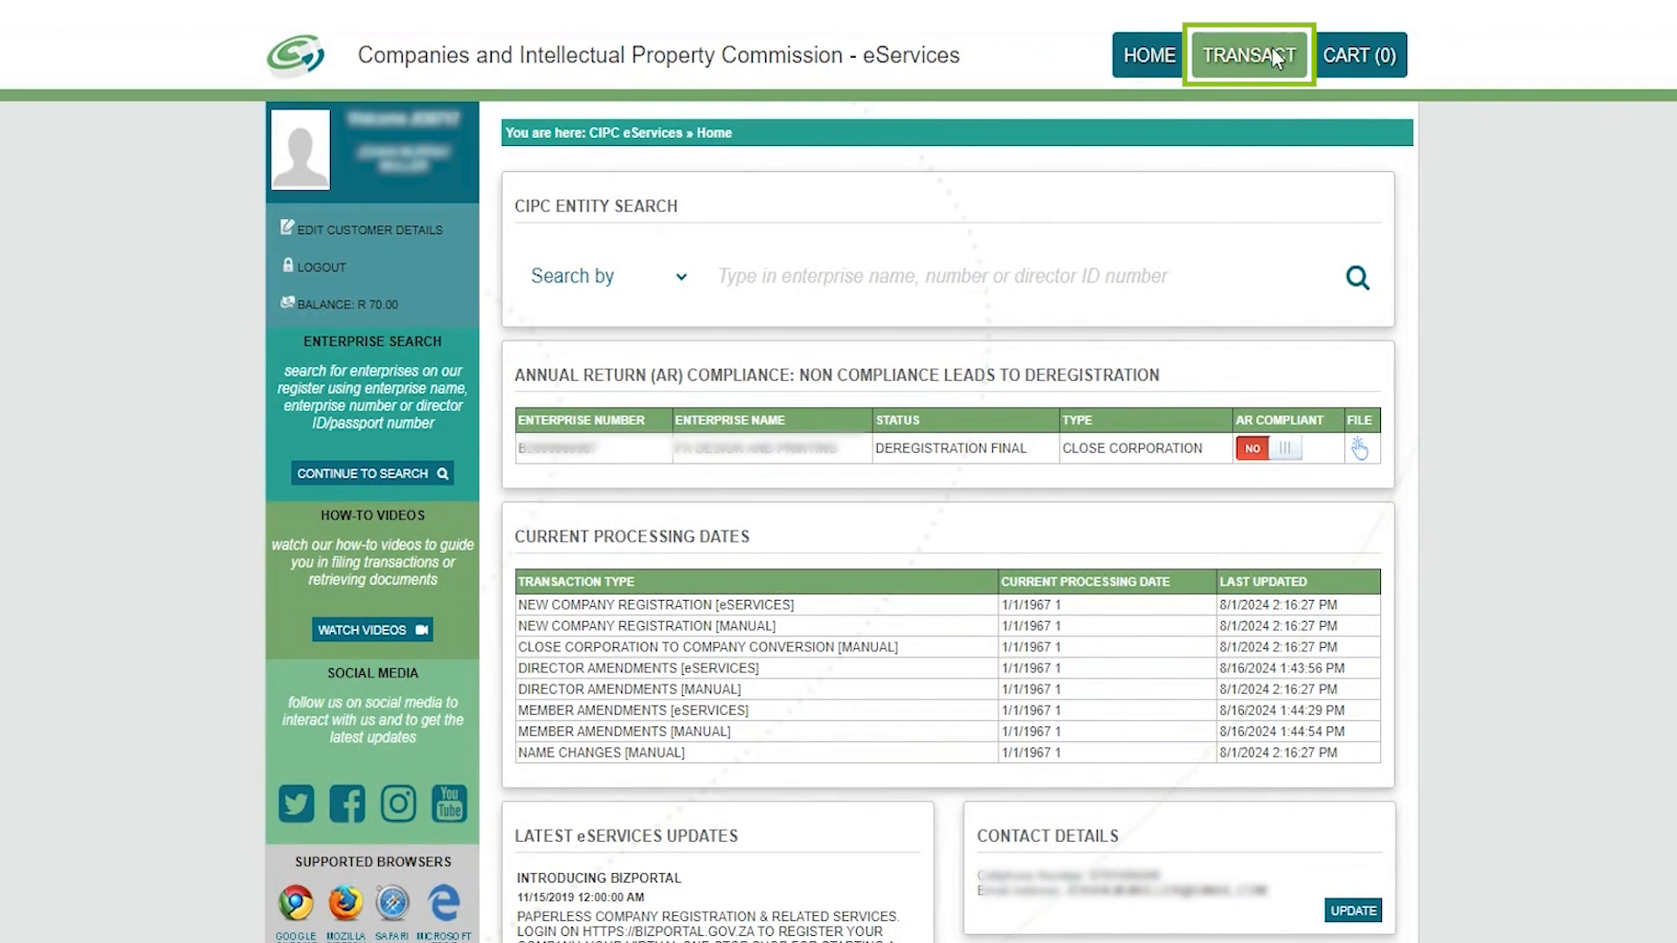
{"action": "left_click", "coordinate": [1248, 54]}
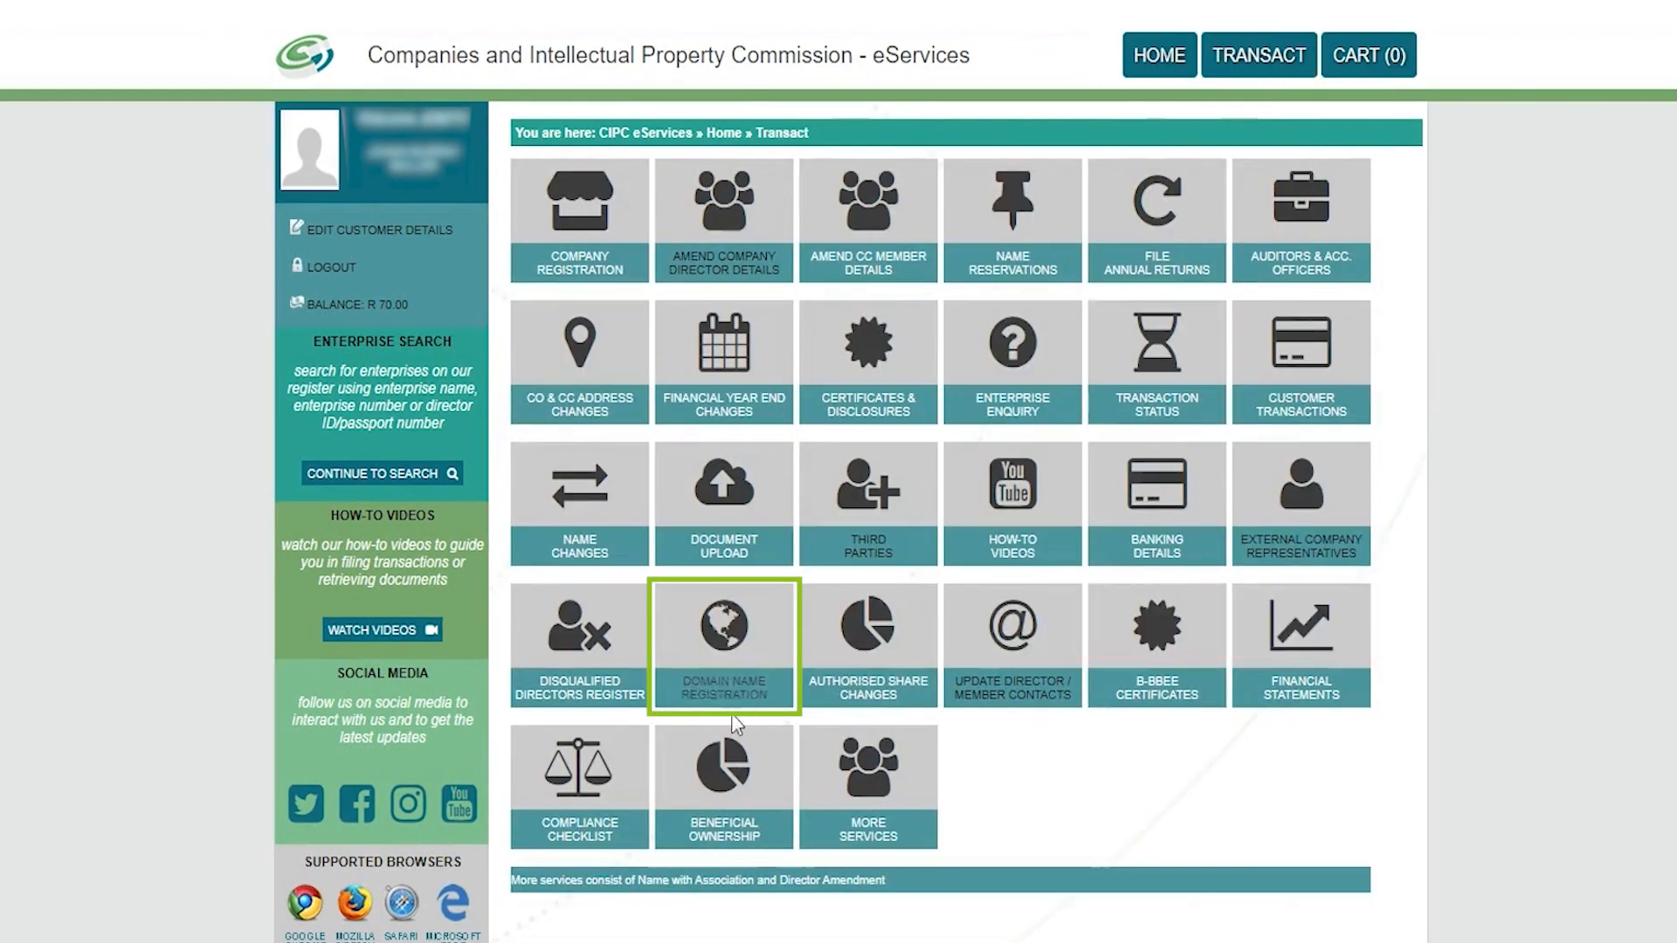
{"action": "mouse_move", "coordinate": [725, 637]}
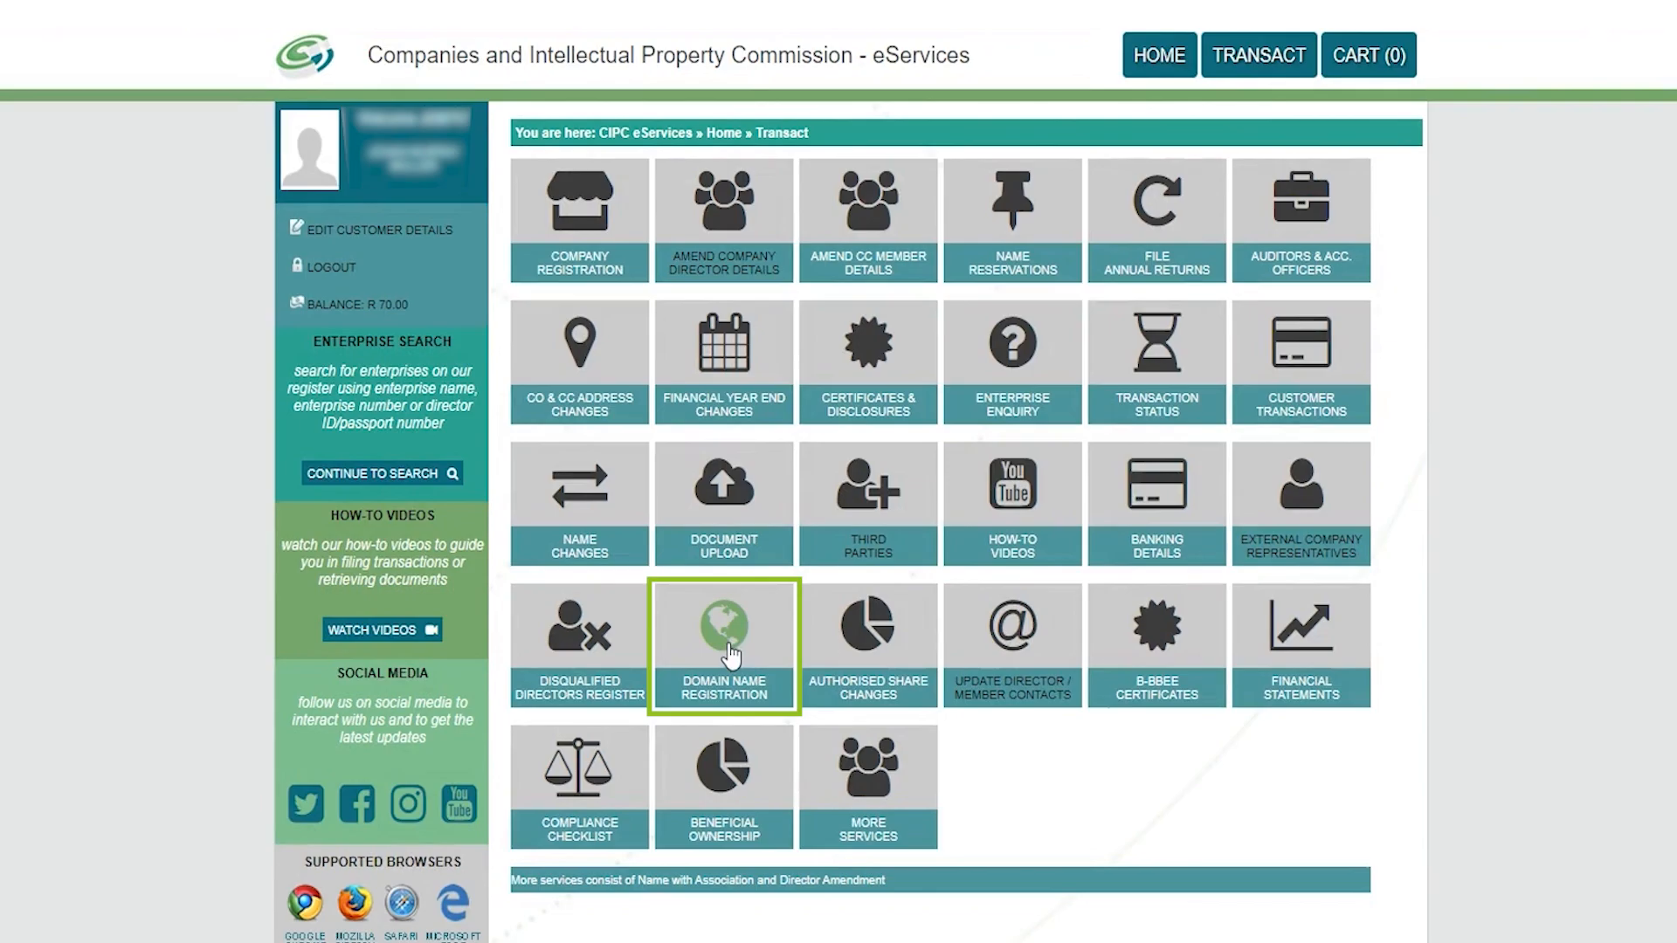
{"action": "left_click", "coordinate": [723, 647]}
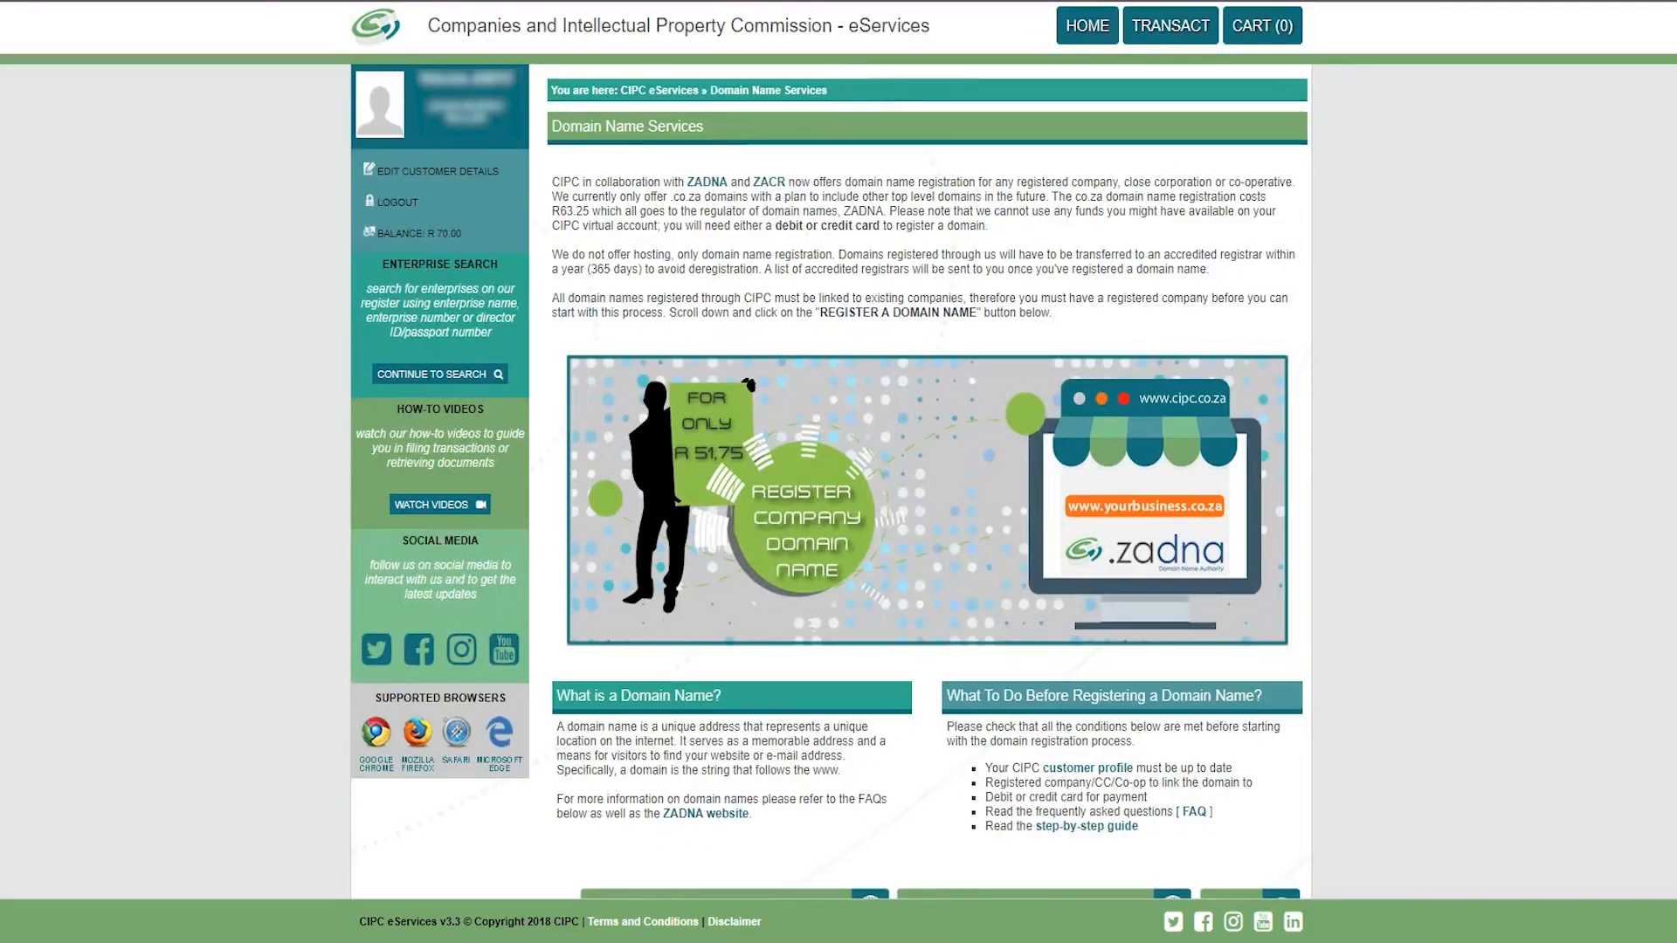
{"action": "scroll", "scroll_direction": "down", "scroll_amount": 3}
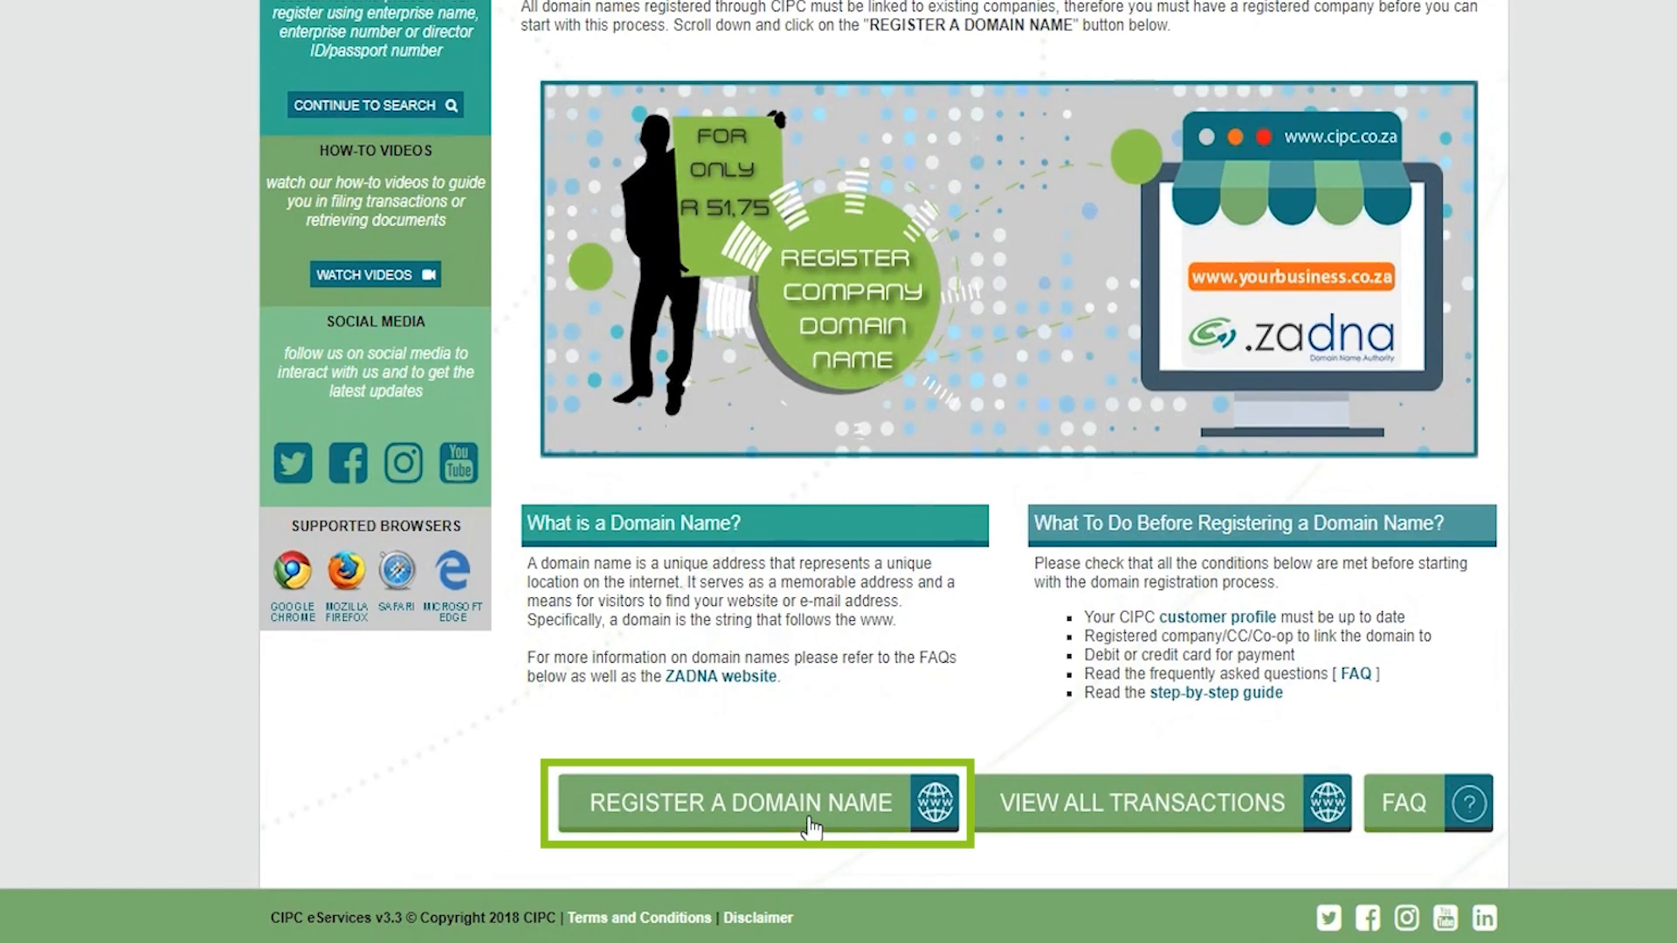
Start registering a new domain name and accept the terms and conditions
{"action": "left_click", "coordinate": [733, 803]}
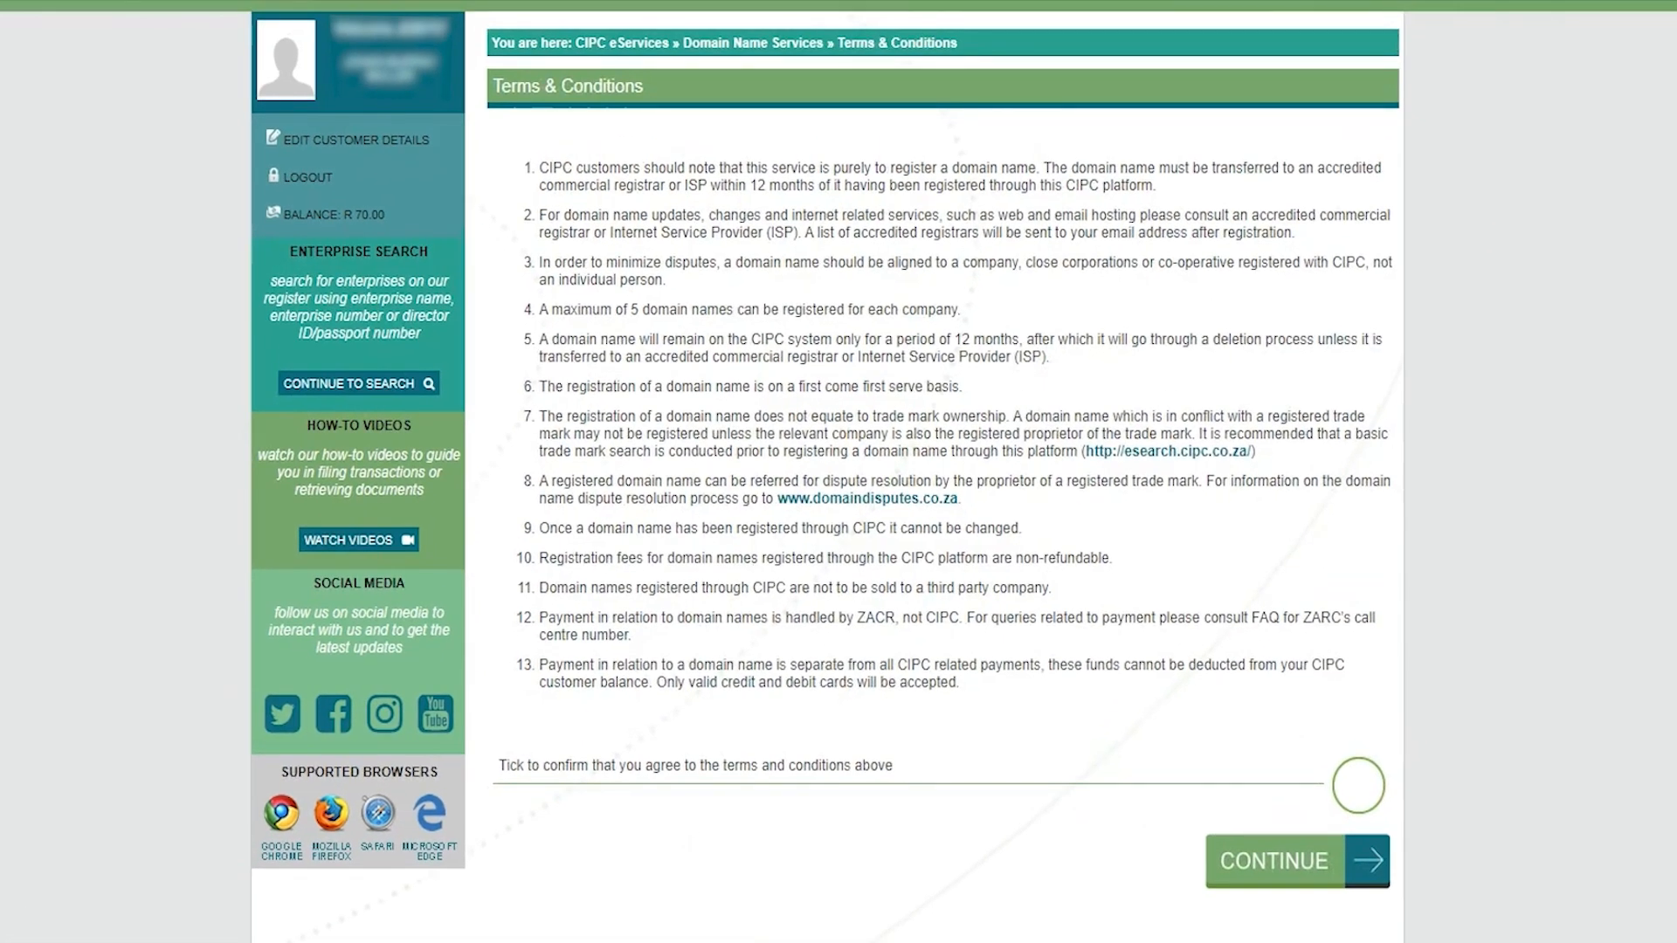
{"action": "left_click", "coordinate": [1357, 785]}
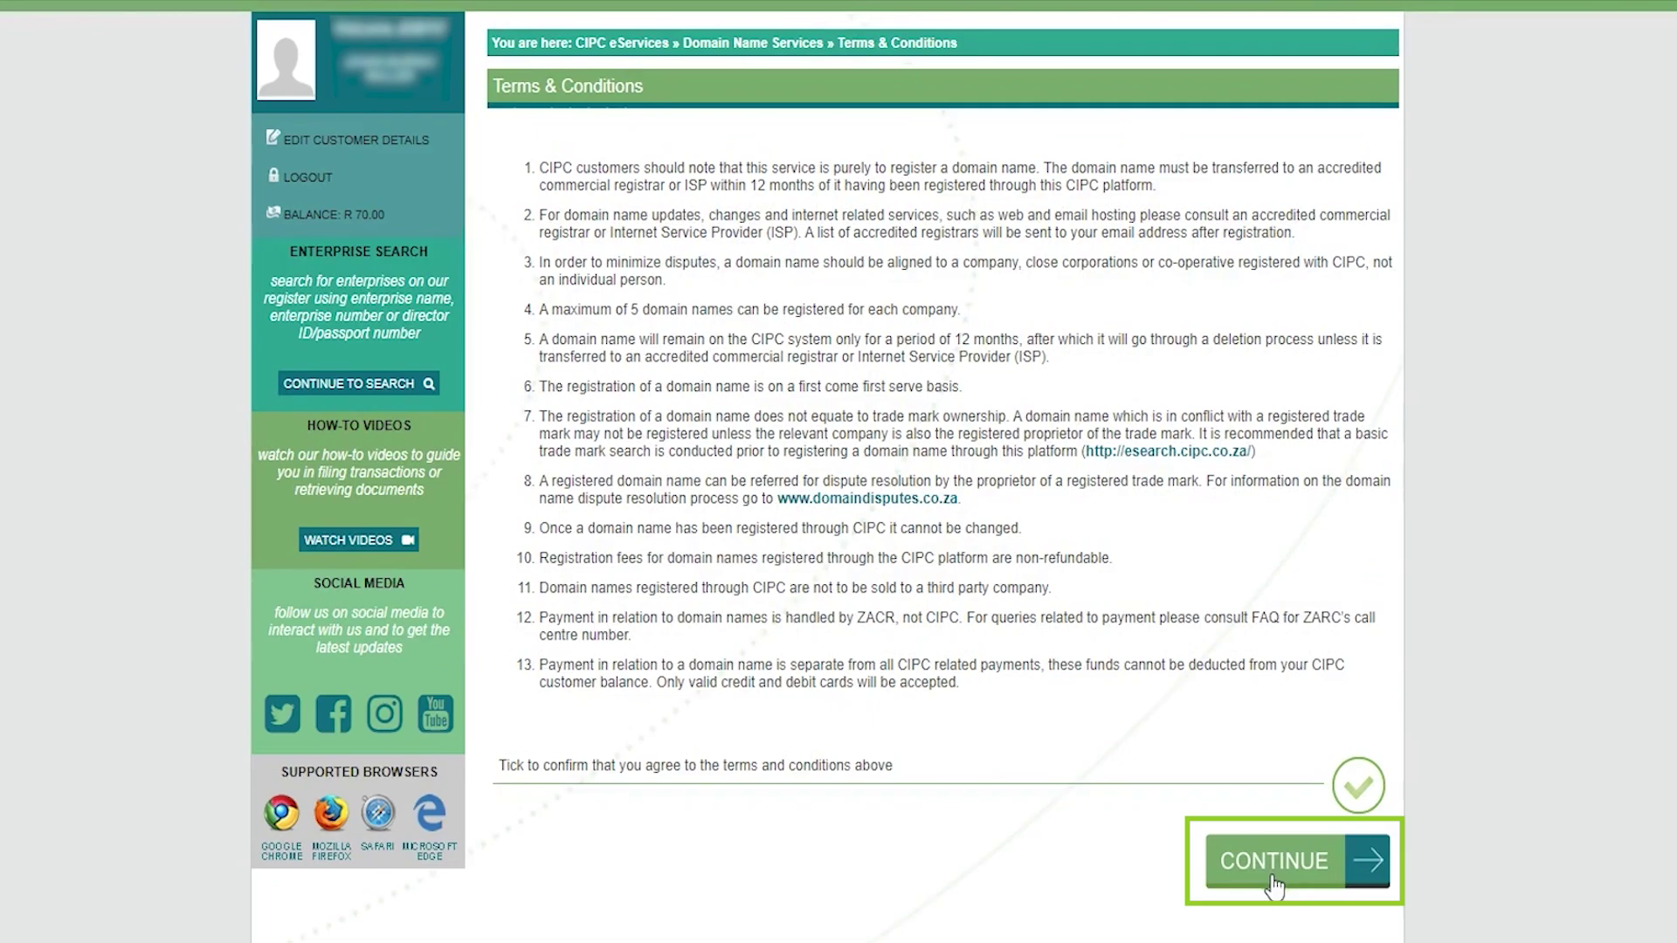
{"action": "left_click", "coordinate": [1272, 862]}
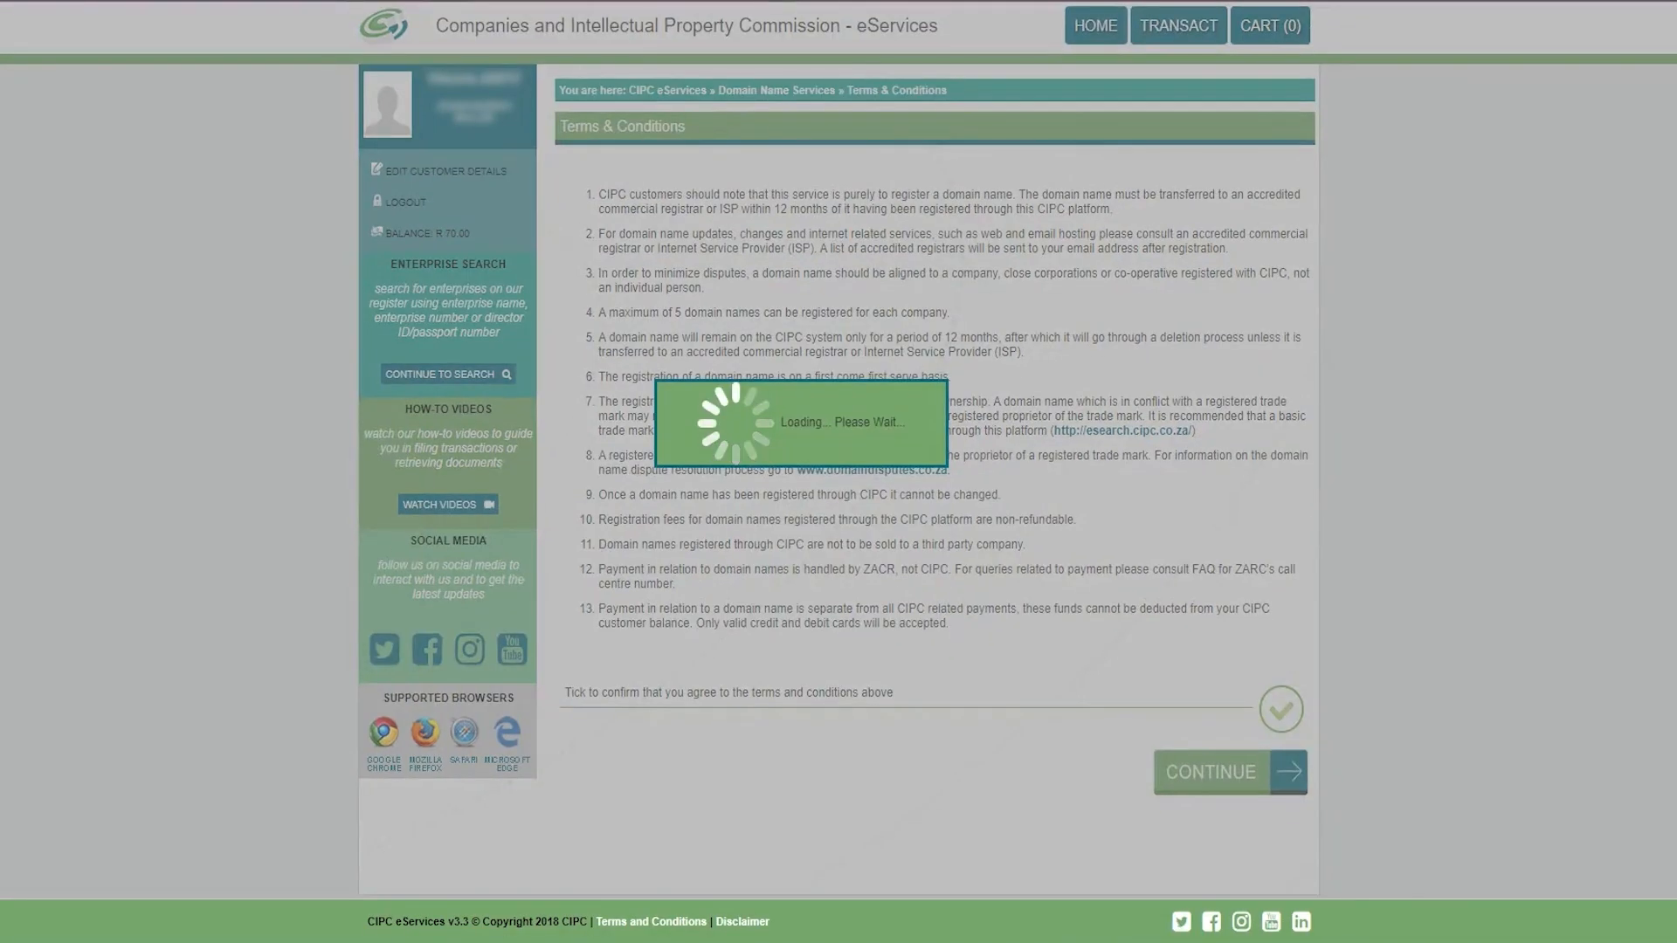
Validate the company's enterprise number, enter the first director's ID, and confirm the company details
{"action": "left_click", "coordinate": [1210, 771]}
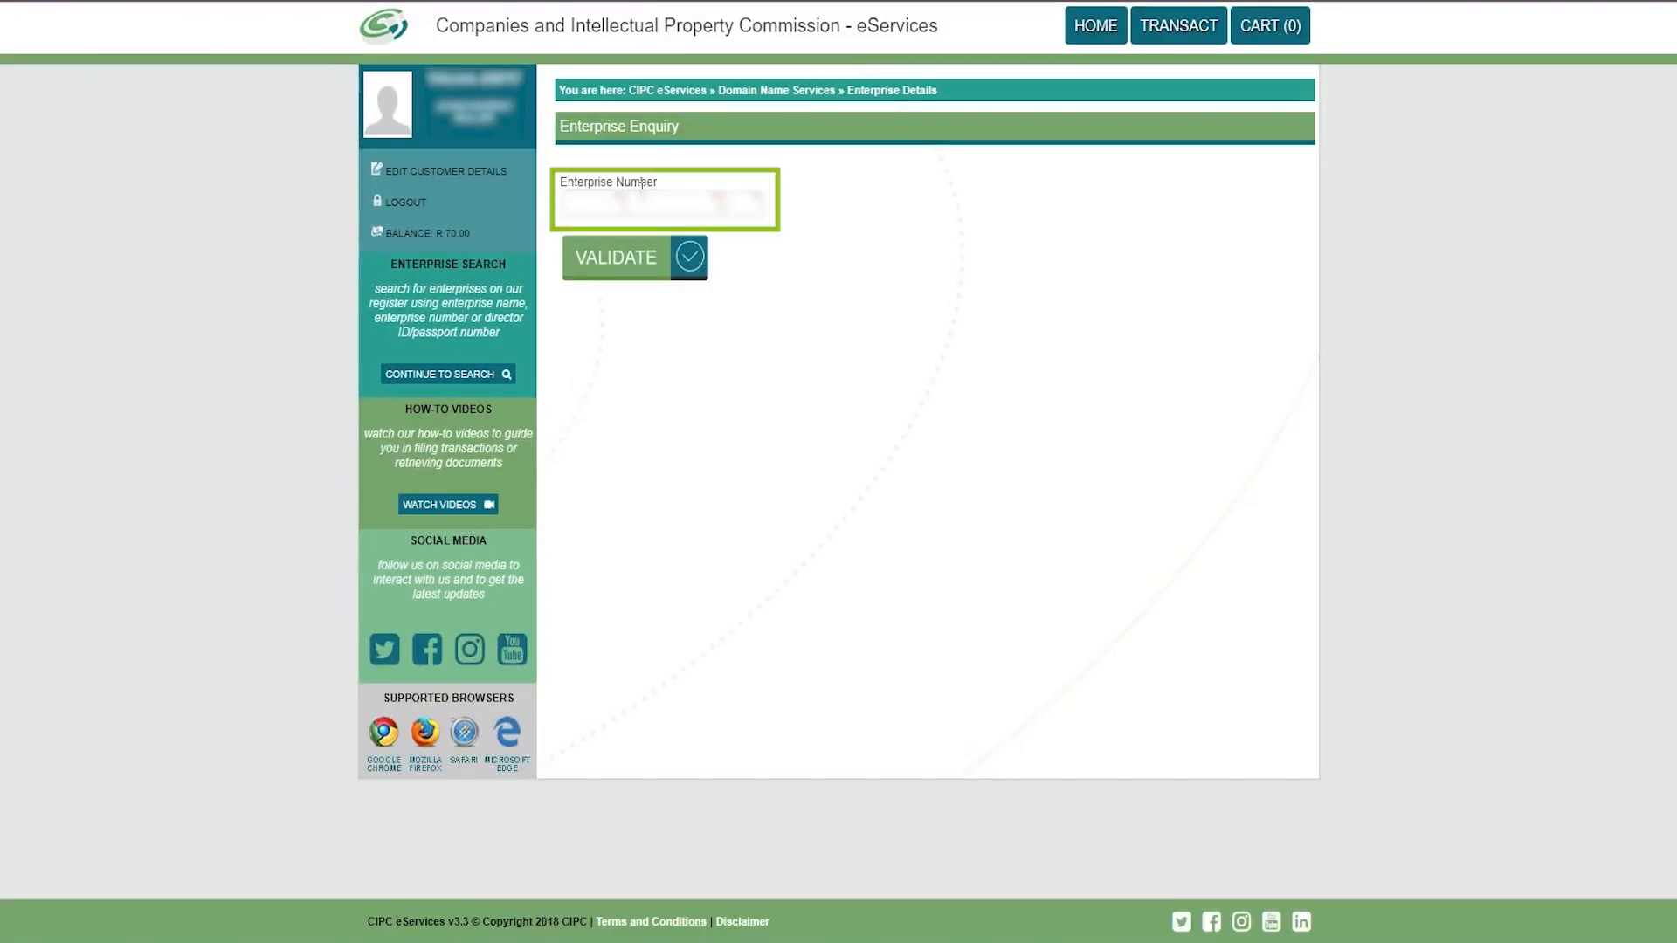
{"action": "left_click", "coordinate": [616, 258]}
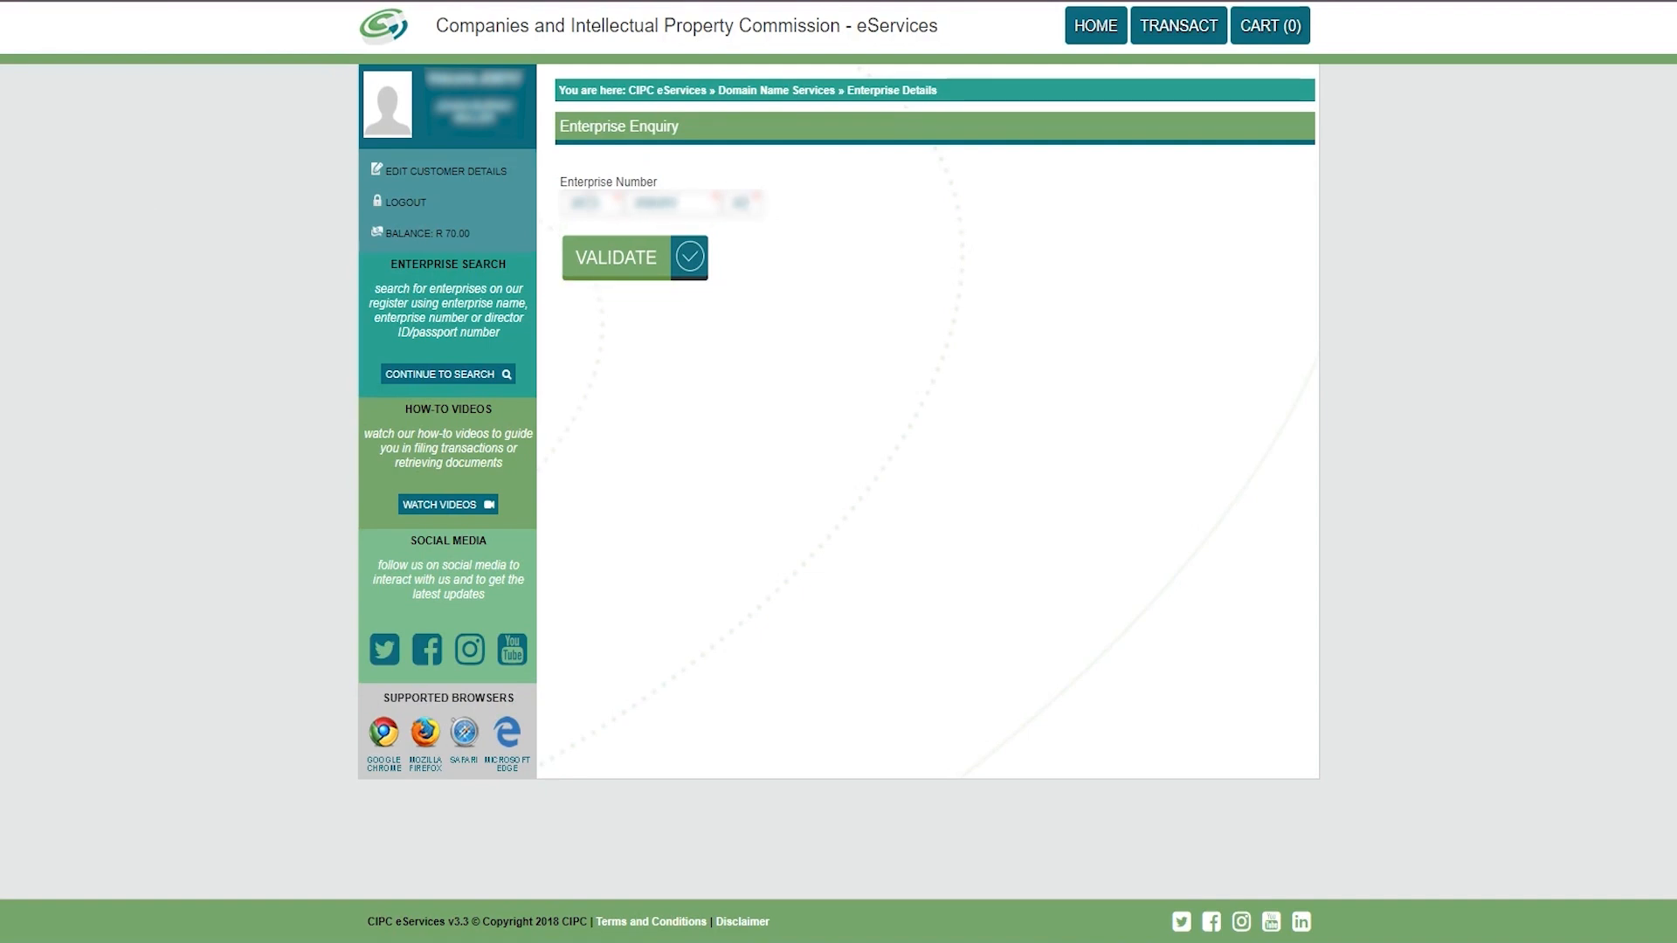
{"action": "left_click", "coordinate": [615, 257]}
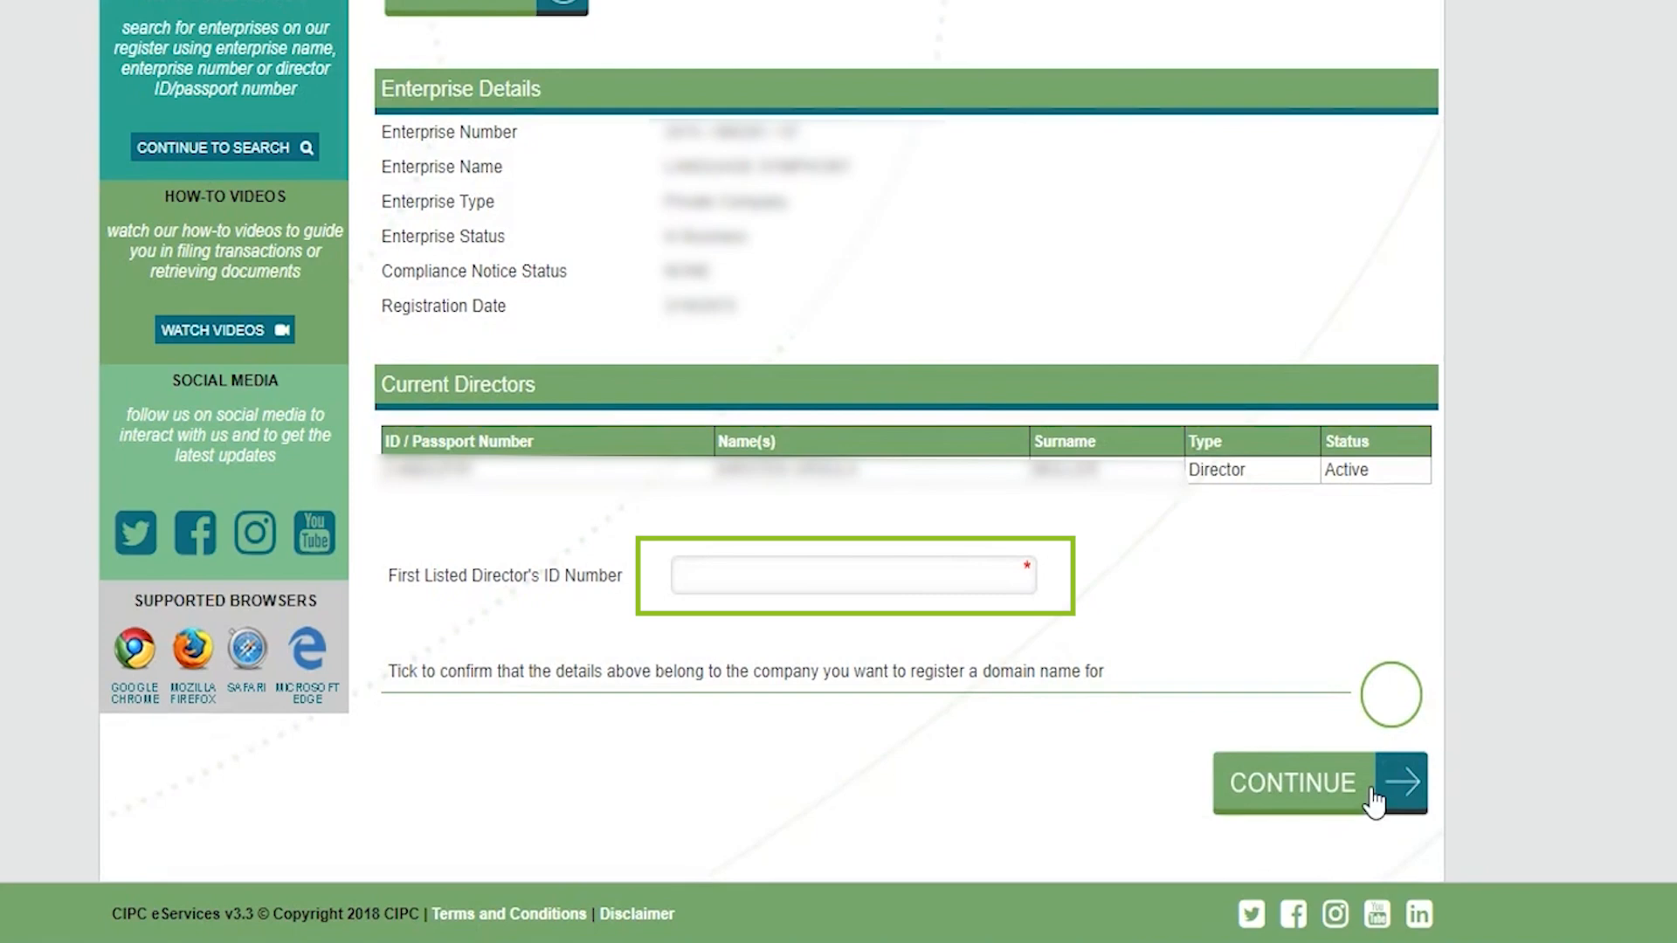
{"action": "left_click", "coordinate": [1292, 782]}
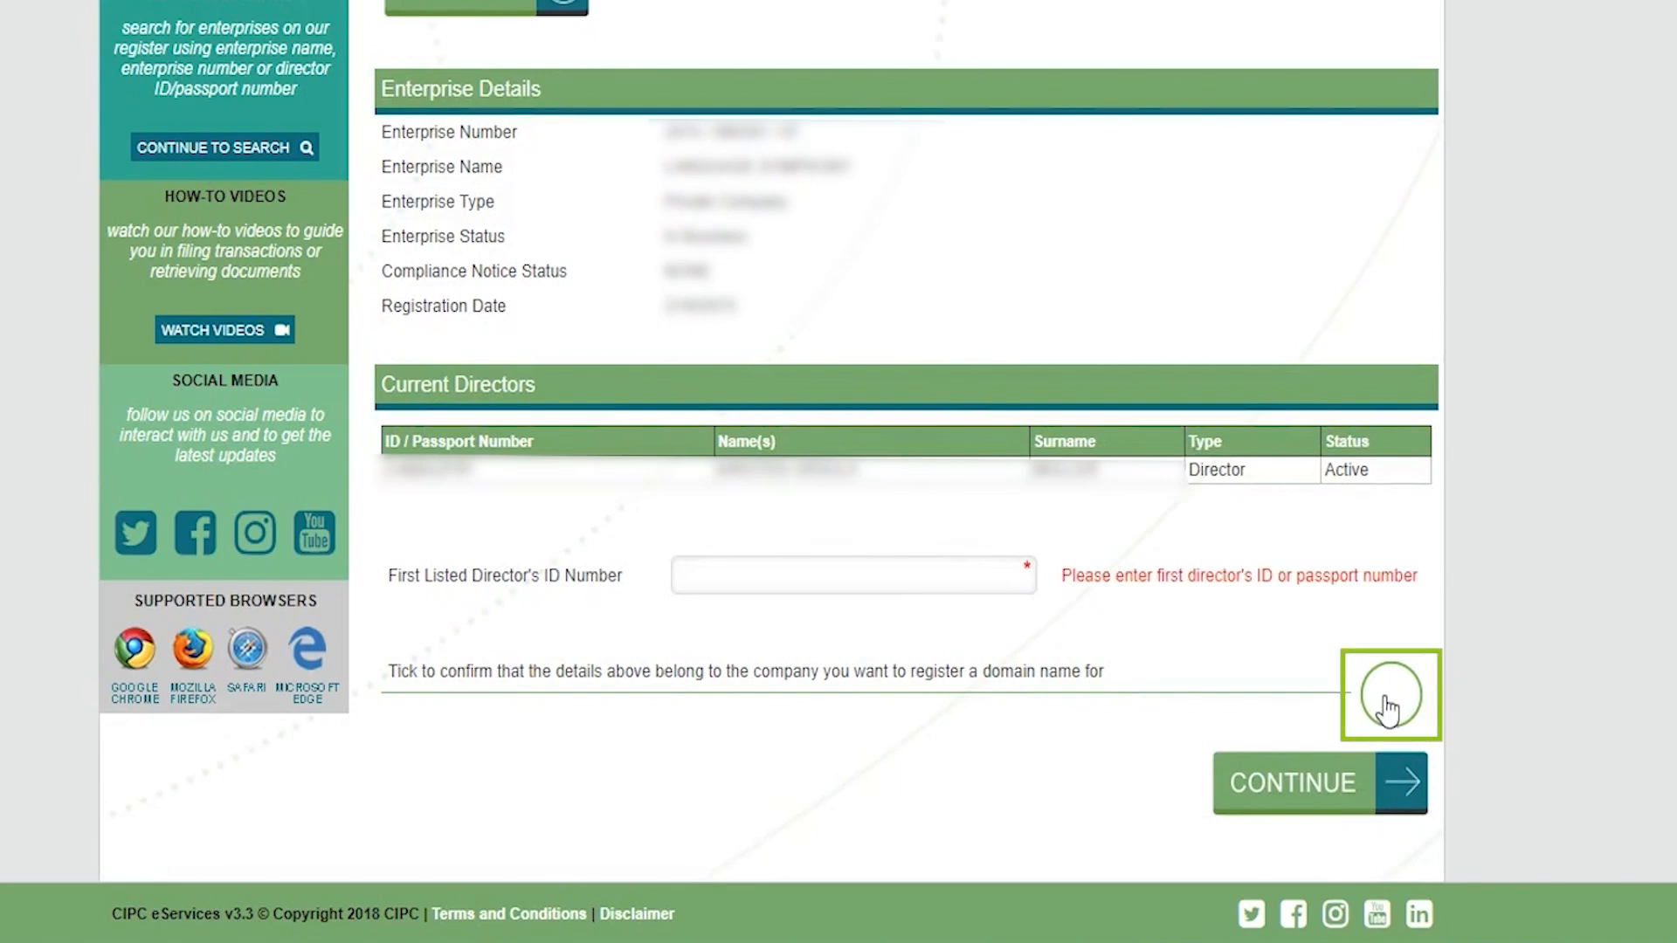
{"action": "left_click", "coordinate": [1390, 695]}
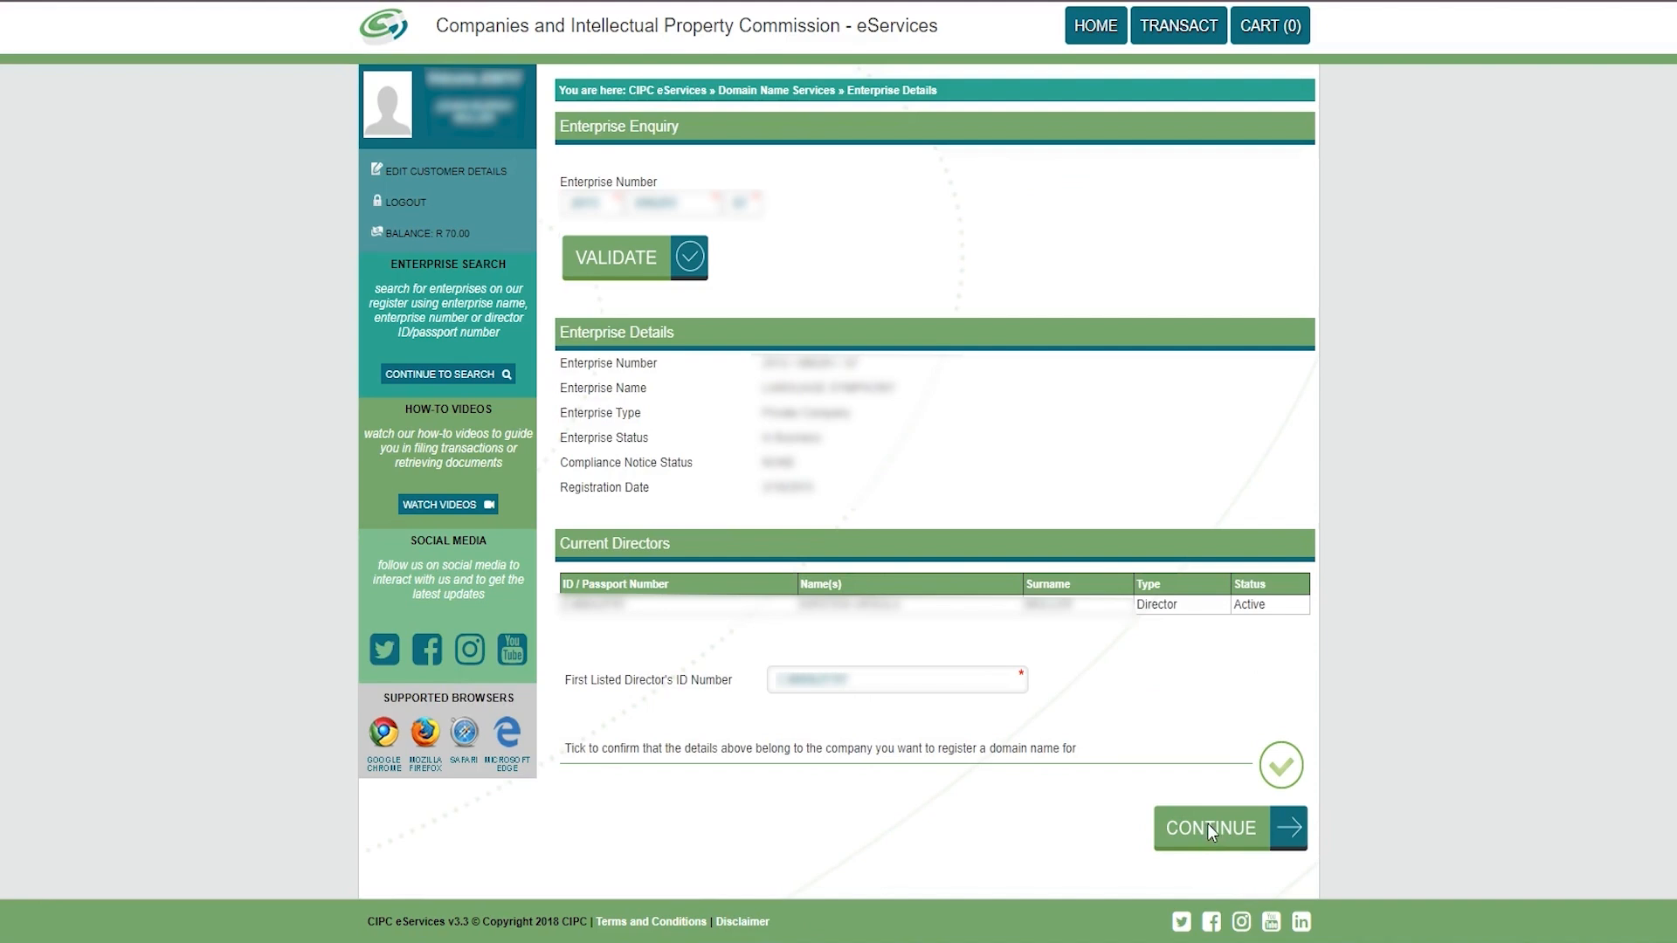
Search for german-translations with the .co.za suffix and confirm it is available
{"action": "left_click", "coordinate": [1209, 827]}
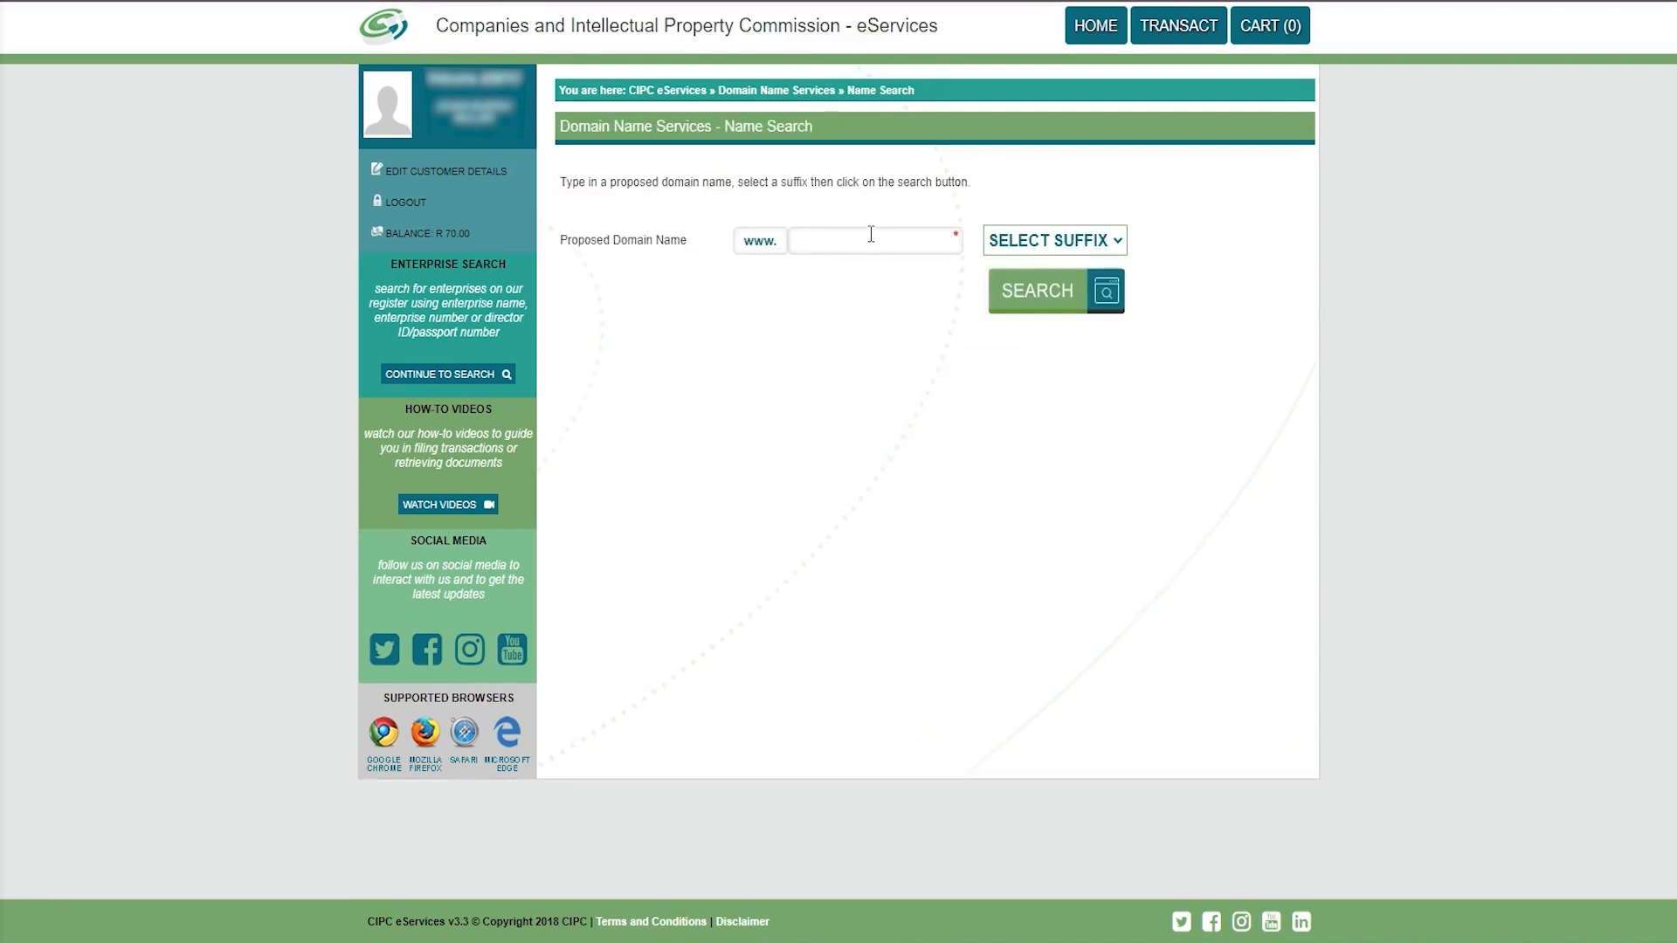
{"action": "scroll", "scroll_direction": "down", "scroll_amount": 3}
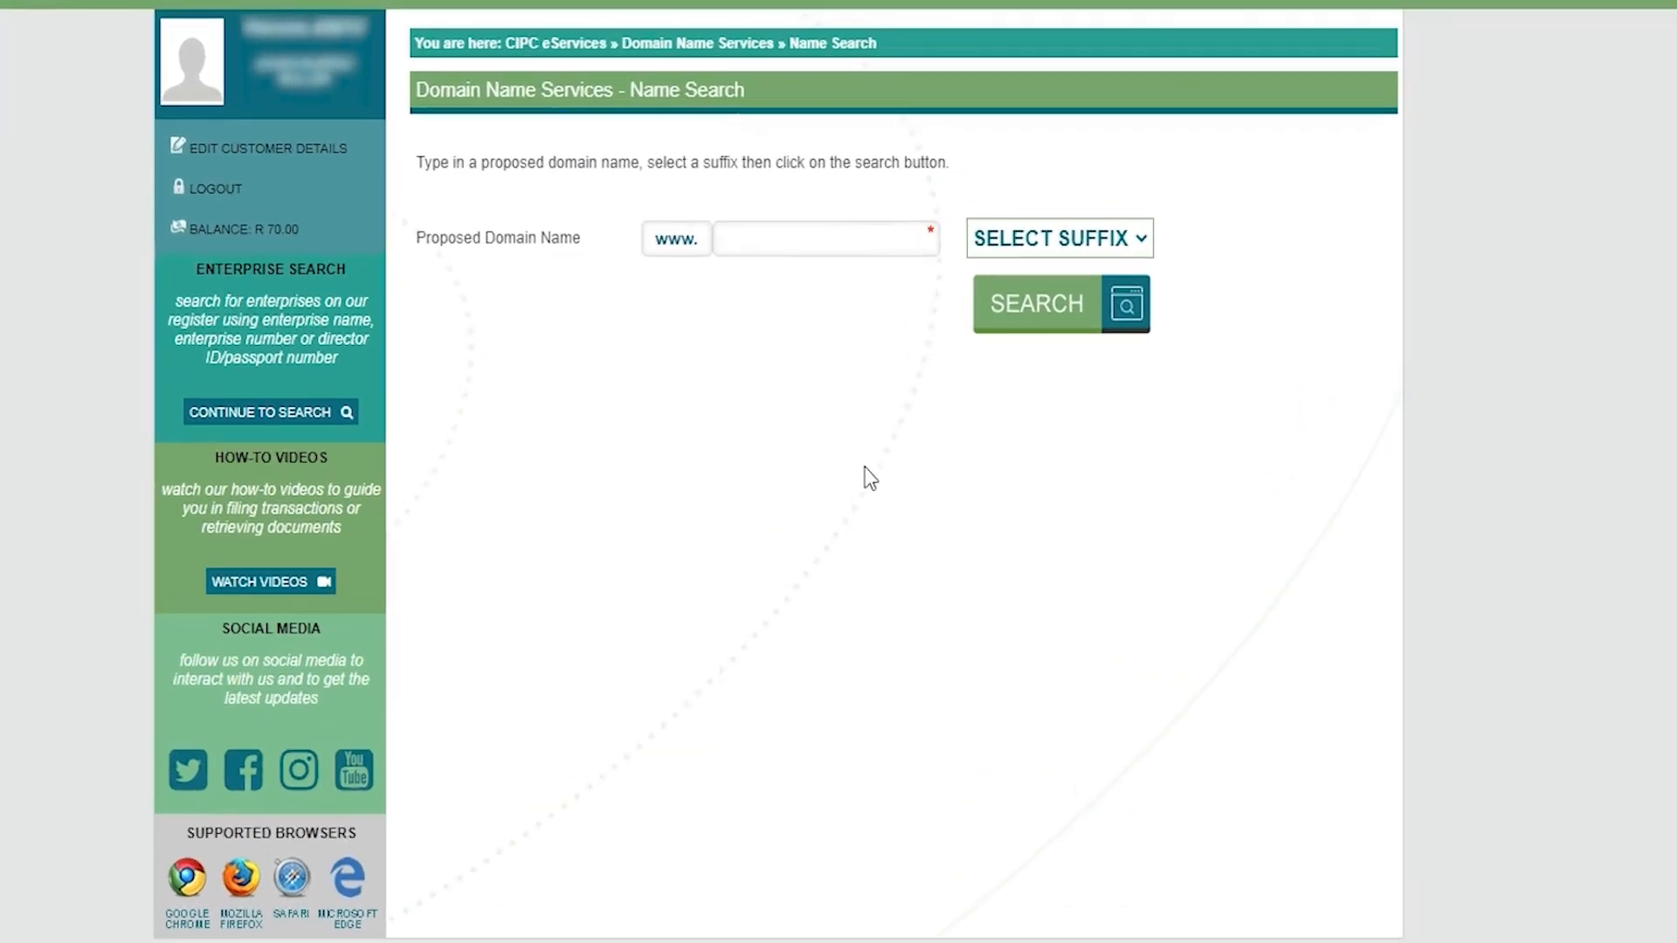
{"action": "left_click", "coordinate": [825, 238]}
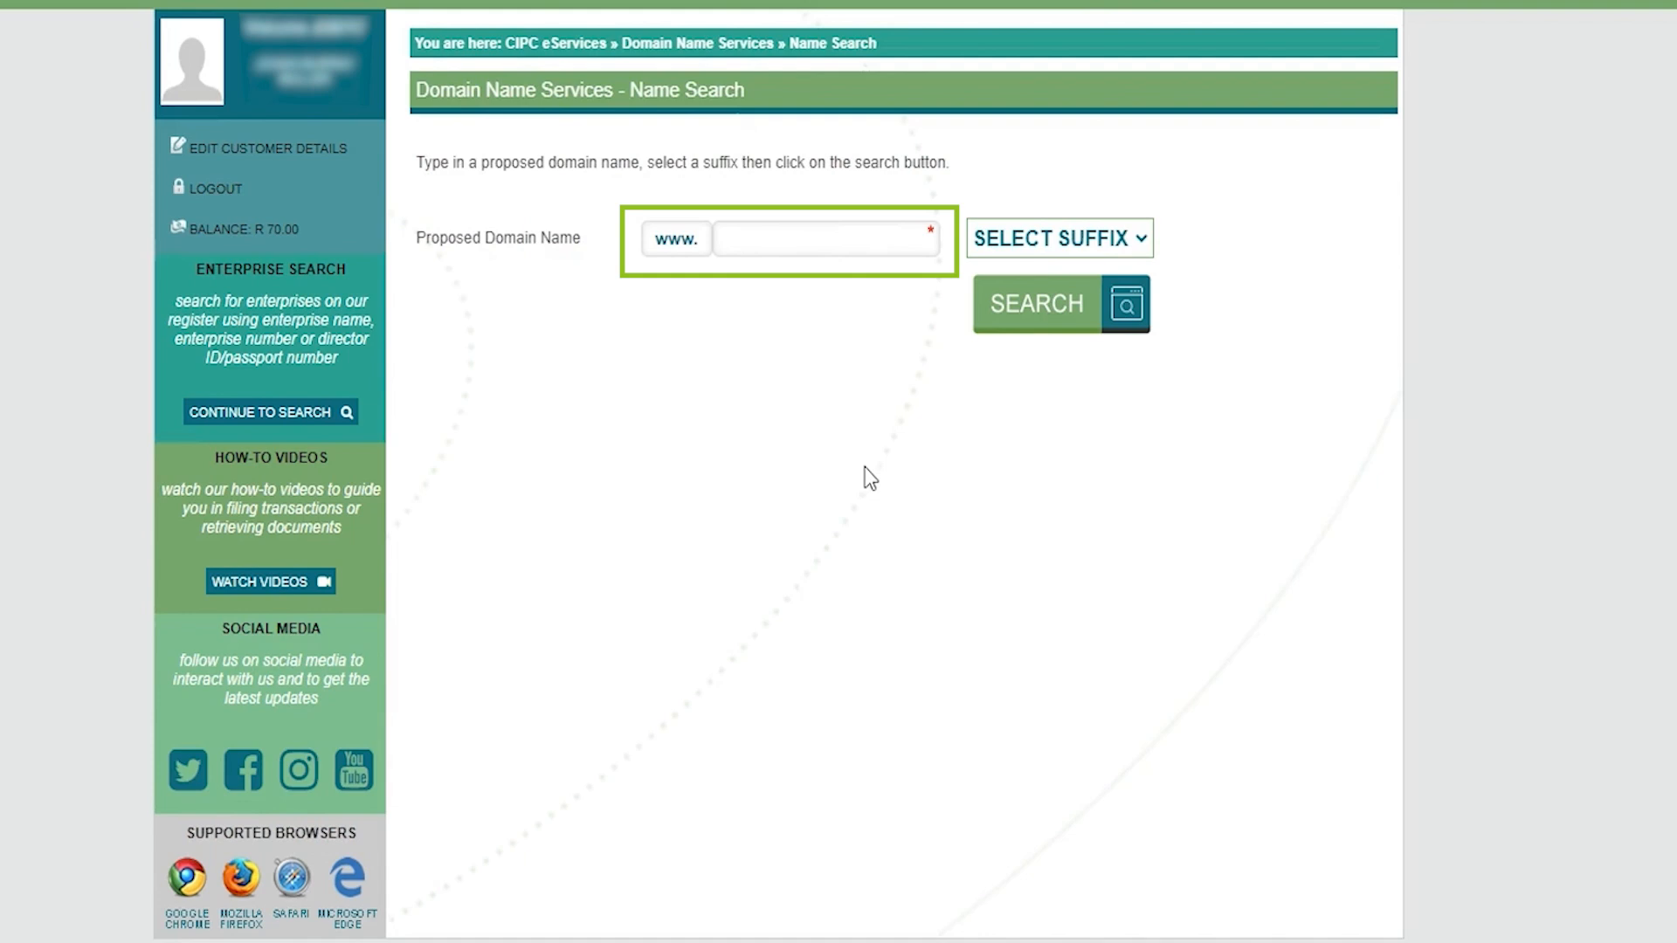
{"action": "left_click", "coordinate": [1056, 238]}
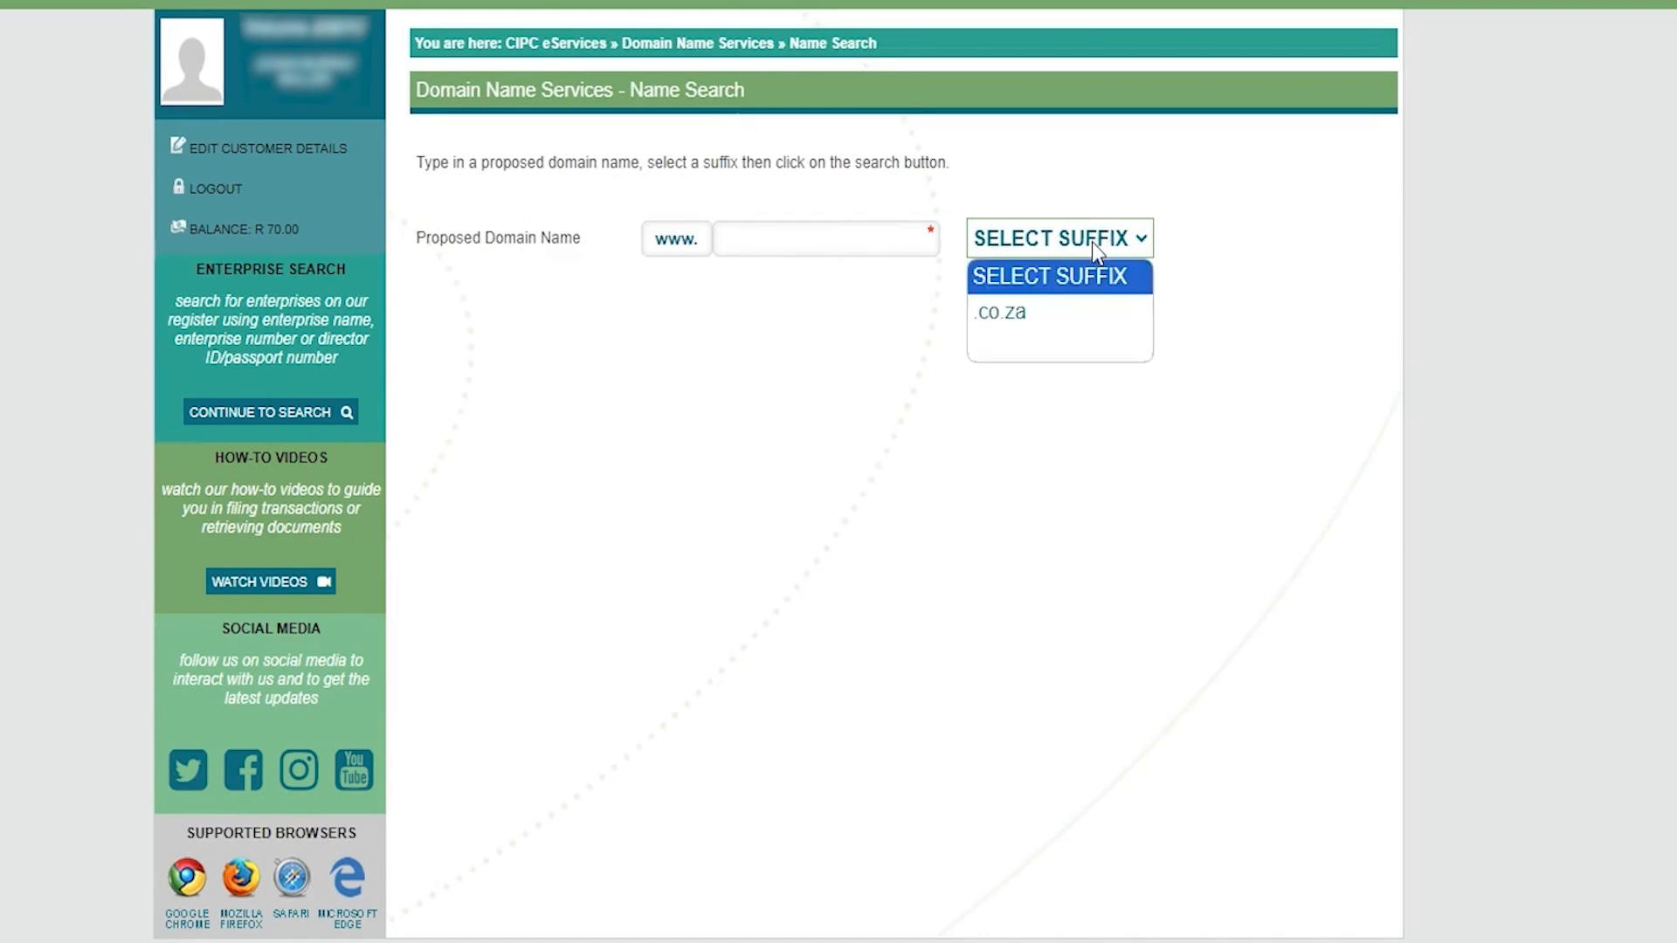
{"action": "mouse_move", "coordinate": [1058, 311]}
{"action": "type", "text": "german-translation"}
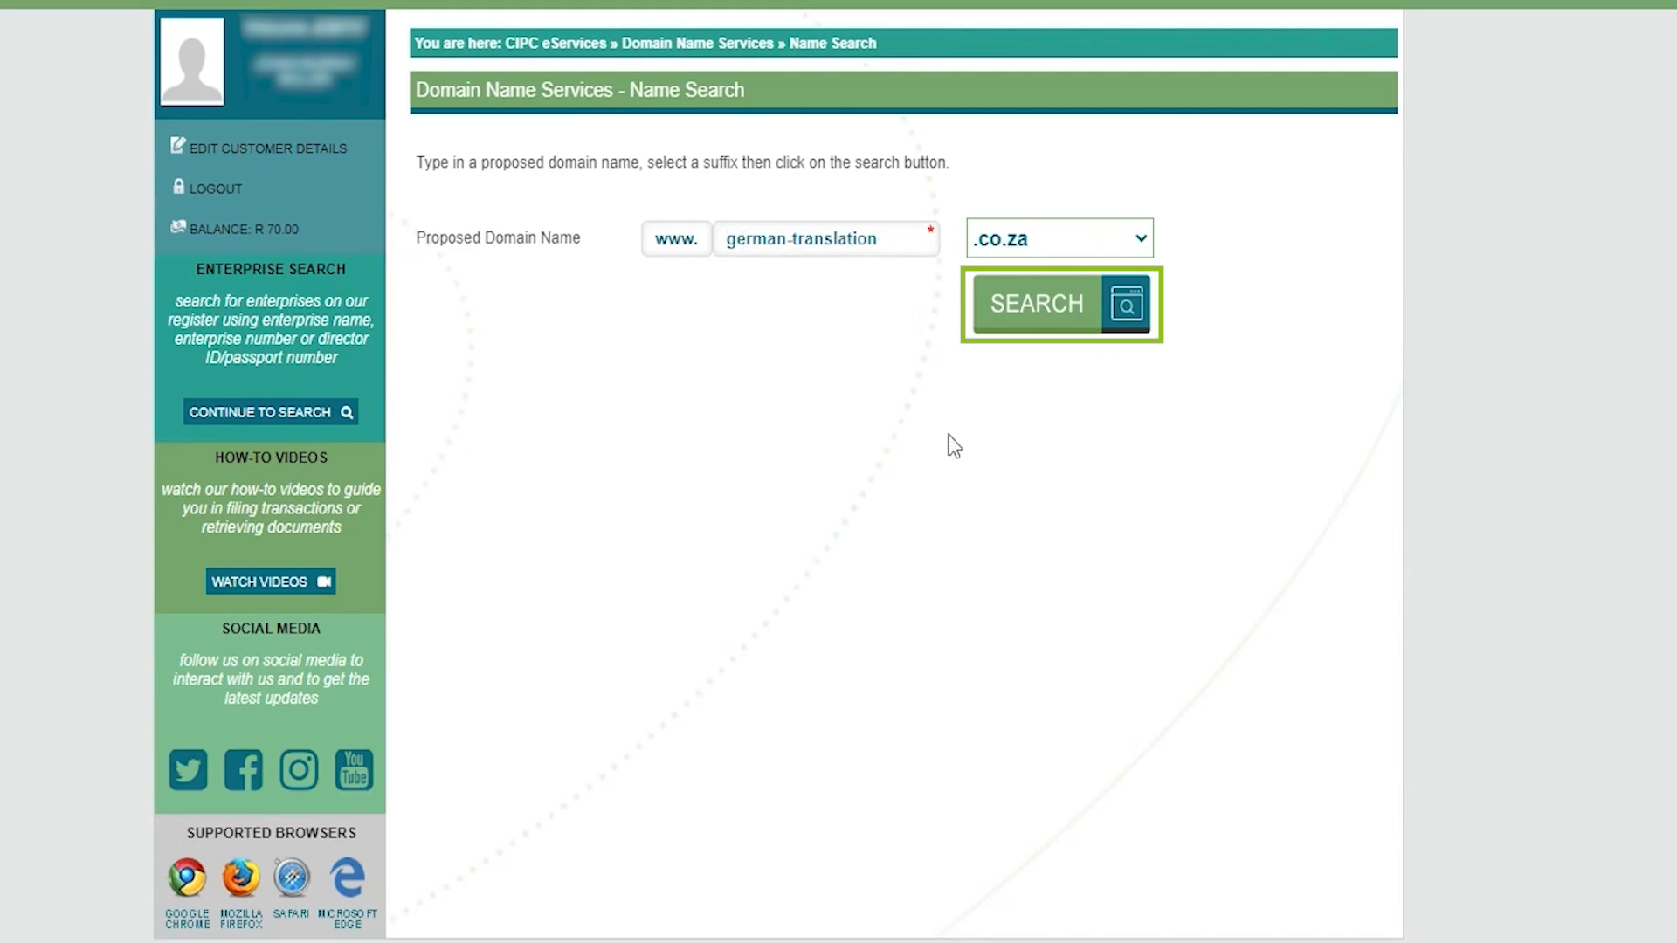
{"action": "left_click", "coordinate": [1059, 304]}
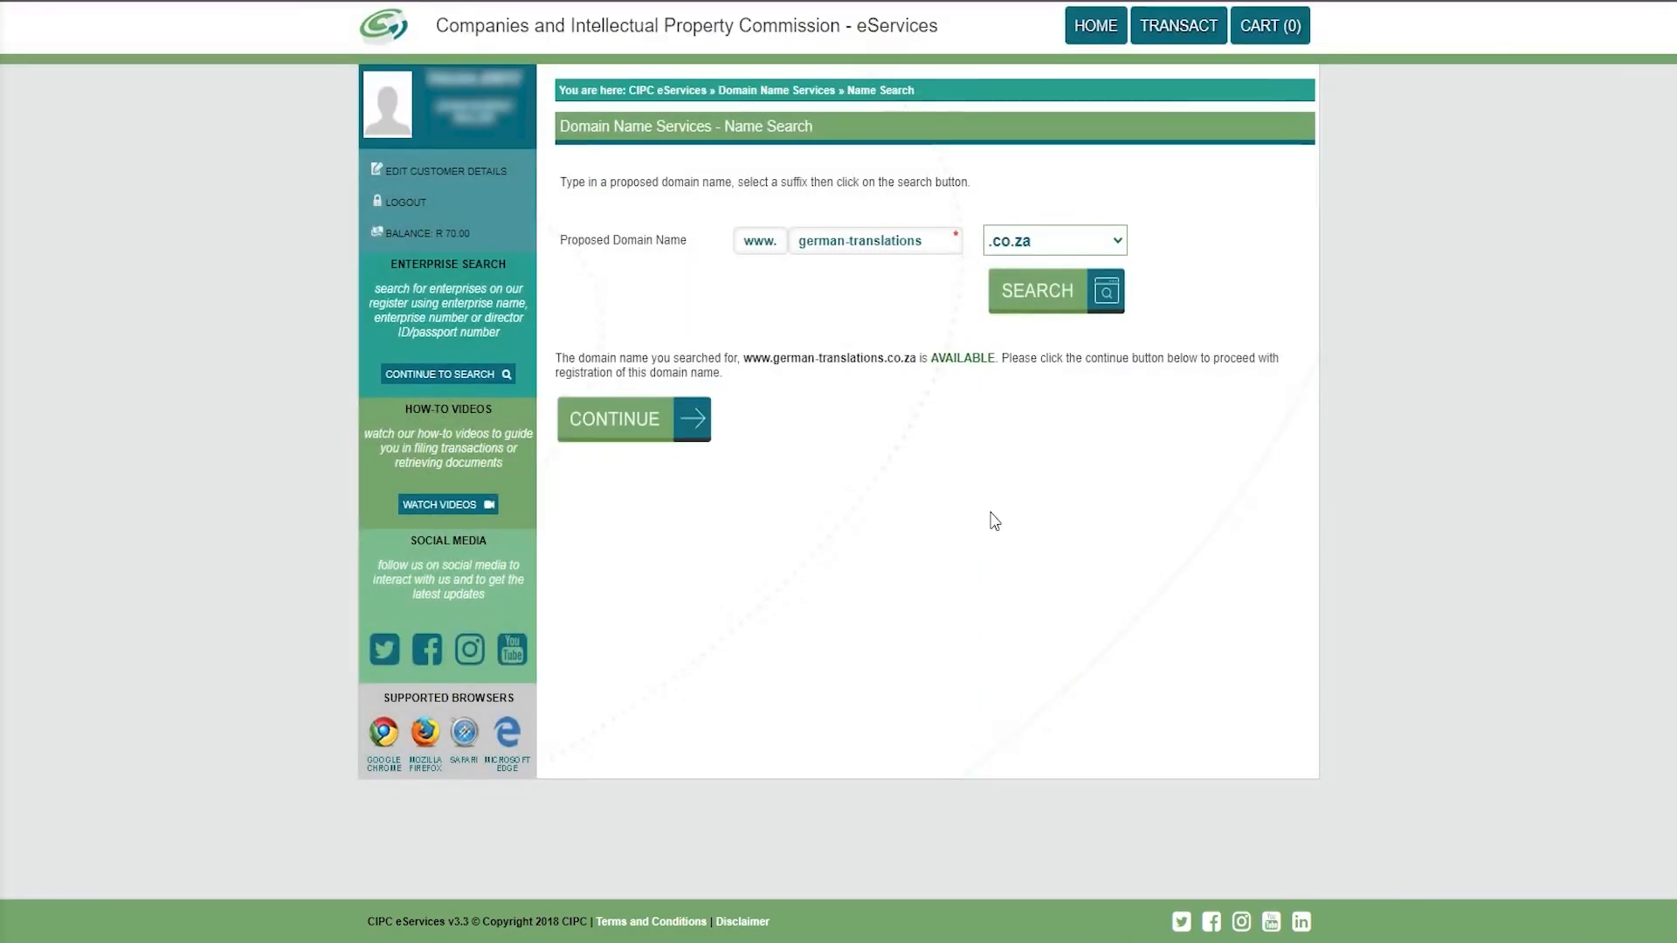
{"action": "mouse_move", "coordinate": [742, 434]}
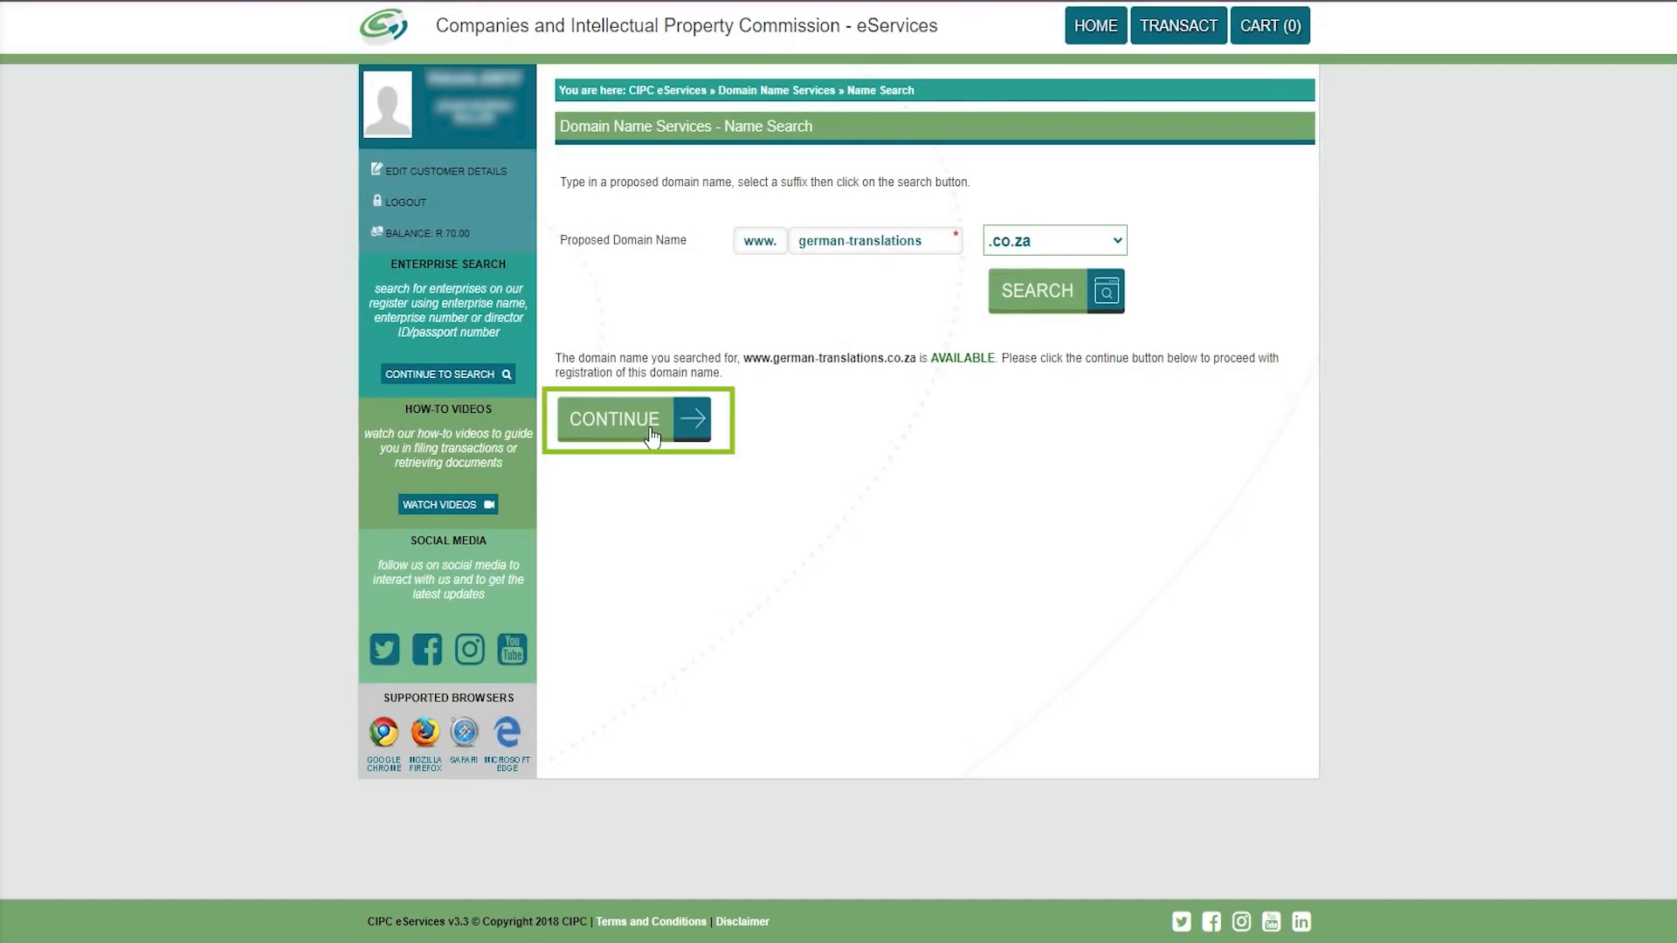
Submit contact details for german-translations.co.za and reach the R 63.25 payment page
{"action": "left_click", "coordinate": [636, 418]}
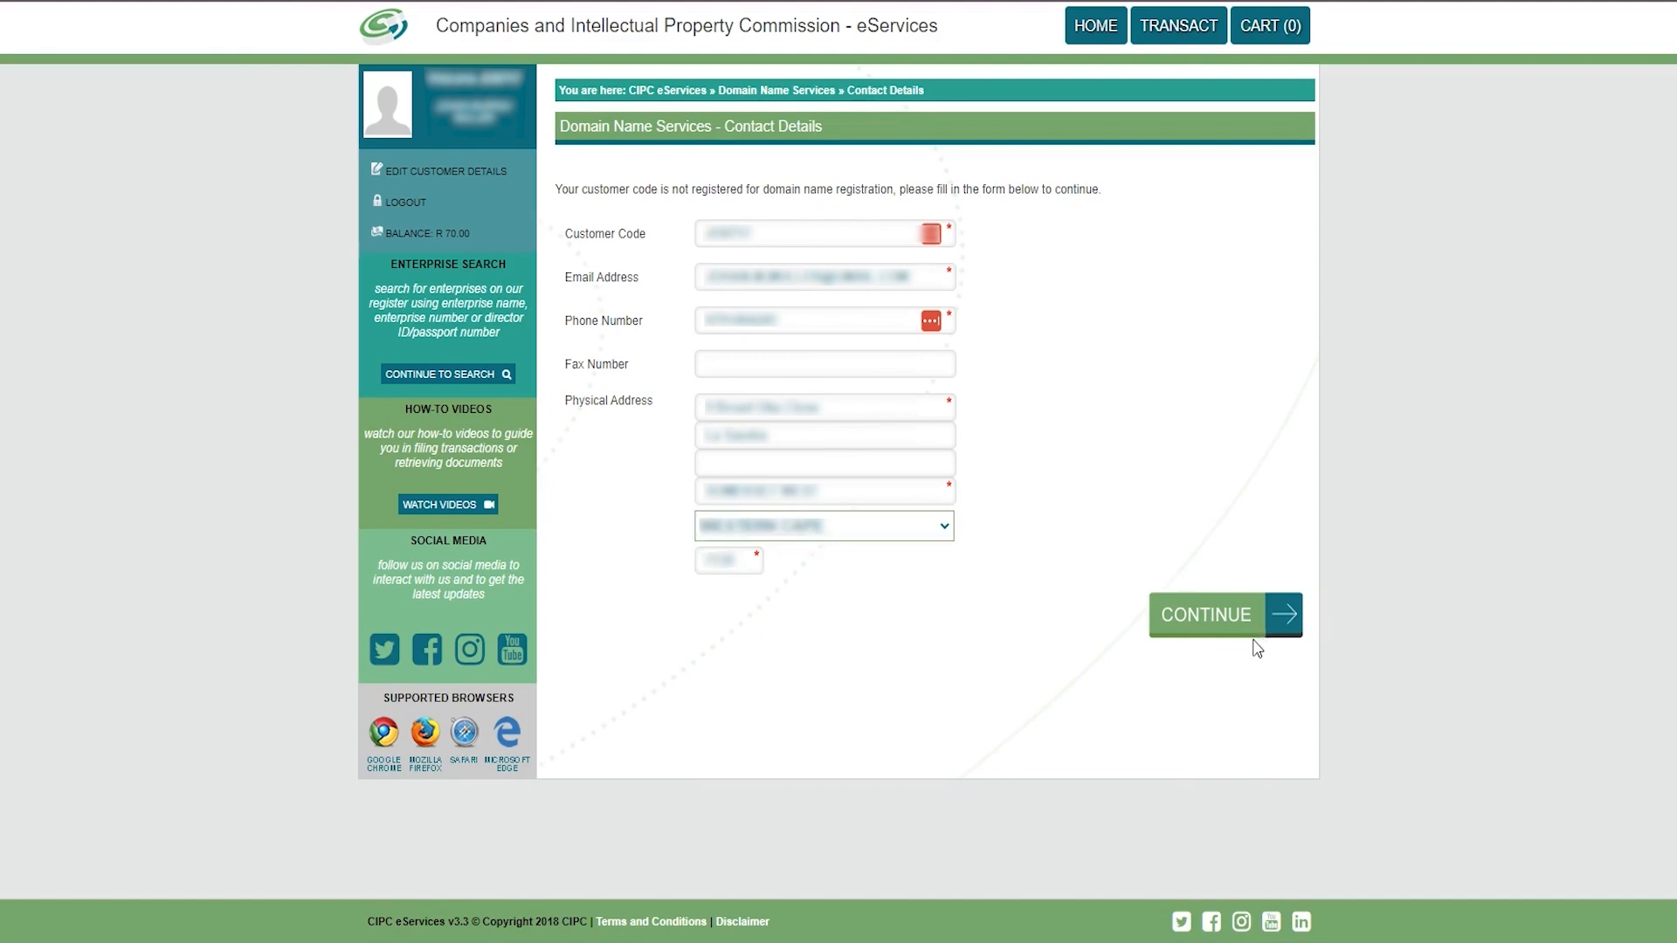
{"action": "left_click", "coordinate": [1205, 615]}
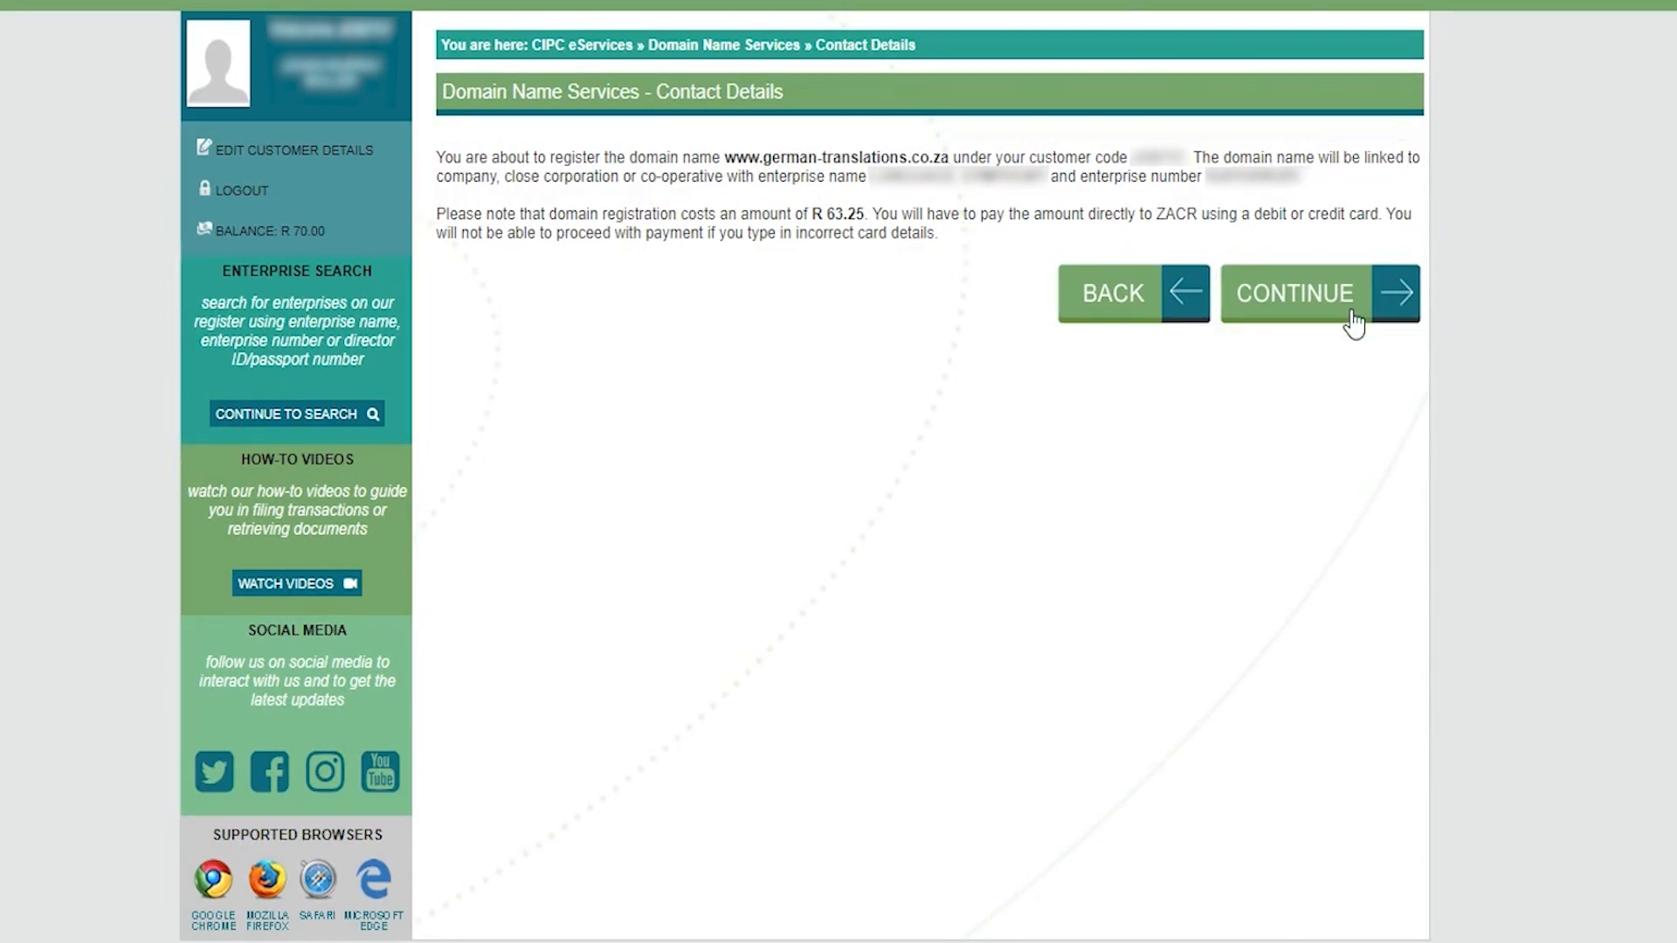
{"action": "left_click", "coordinate": [1318, 293]}
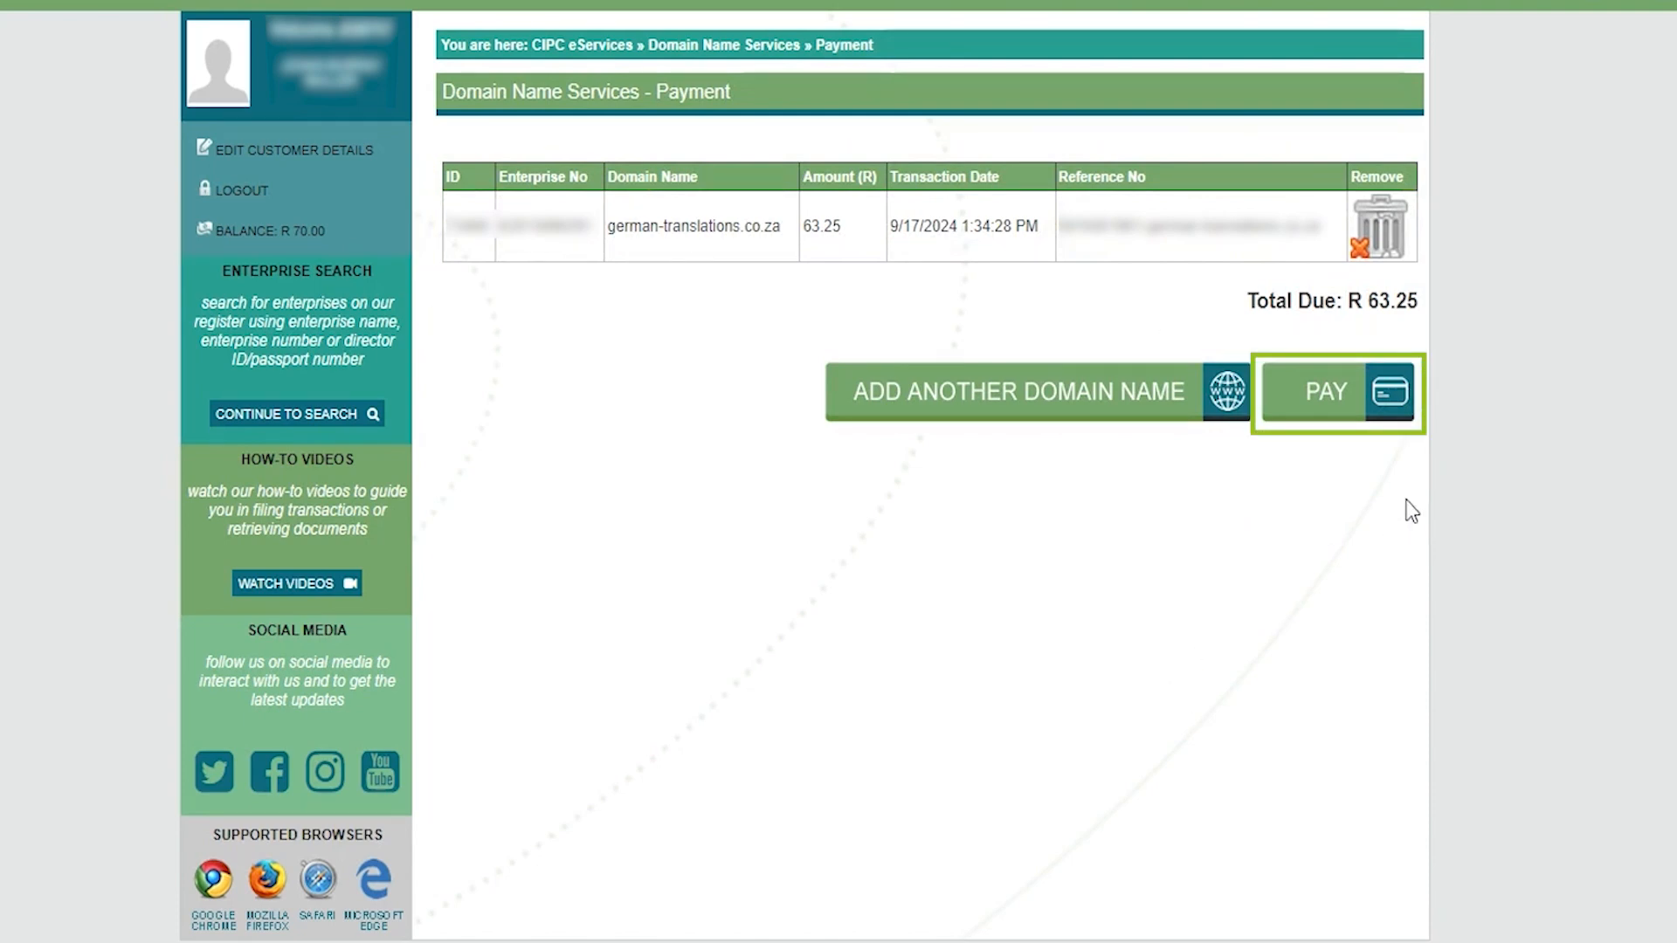
{"action": "mouse_move", "coordinate": [1489, 938]}
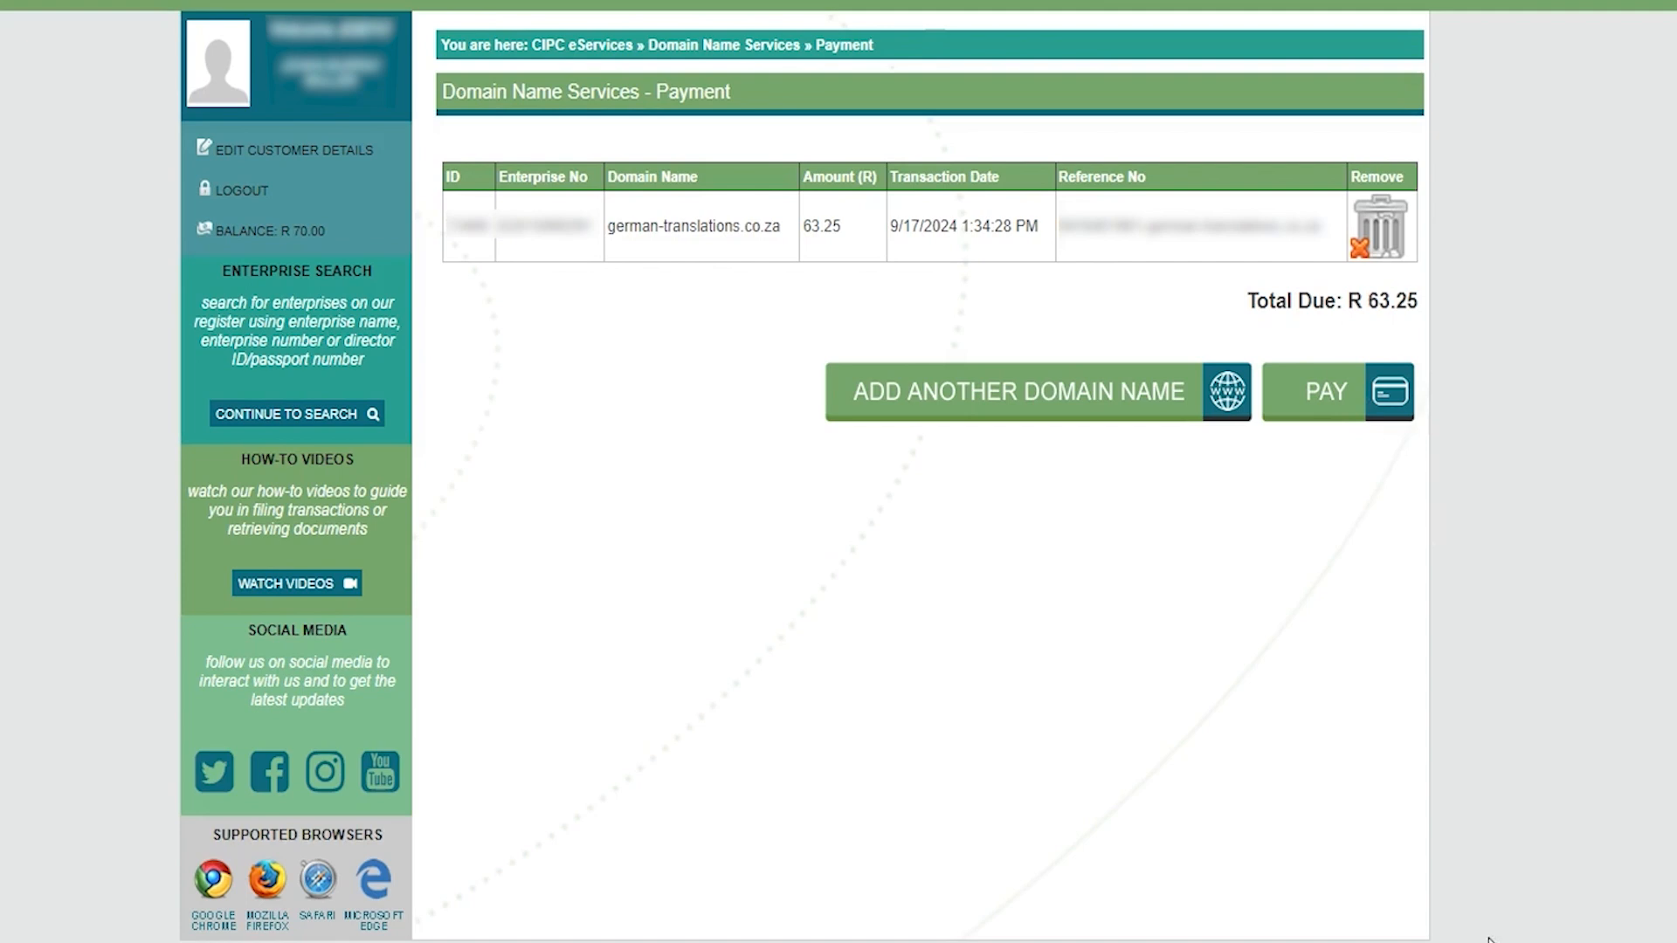
Pay the R 63.25 domain registration fee by card and continue past PayU's success page
{"action": "left_click", "coordinate": [1325, 391]}
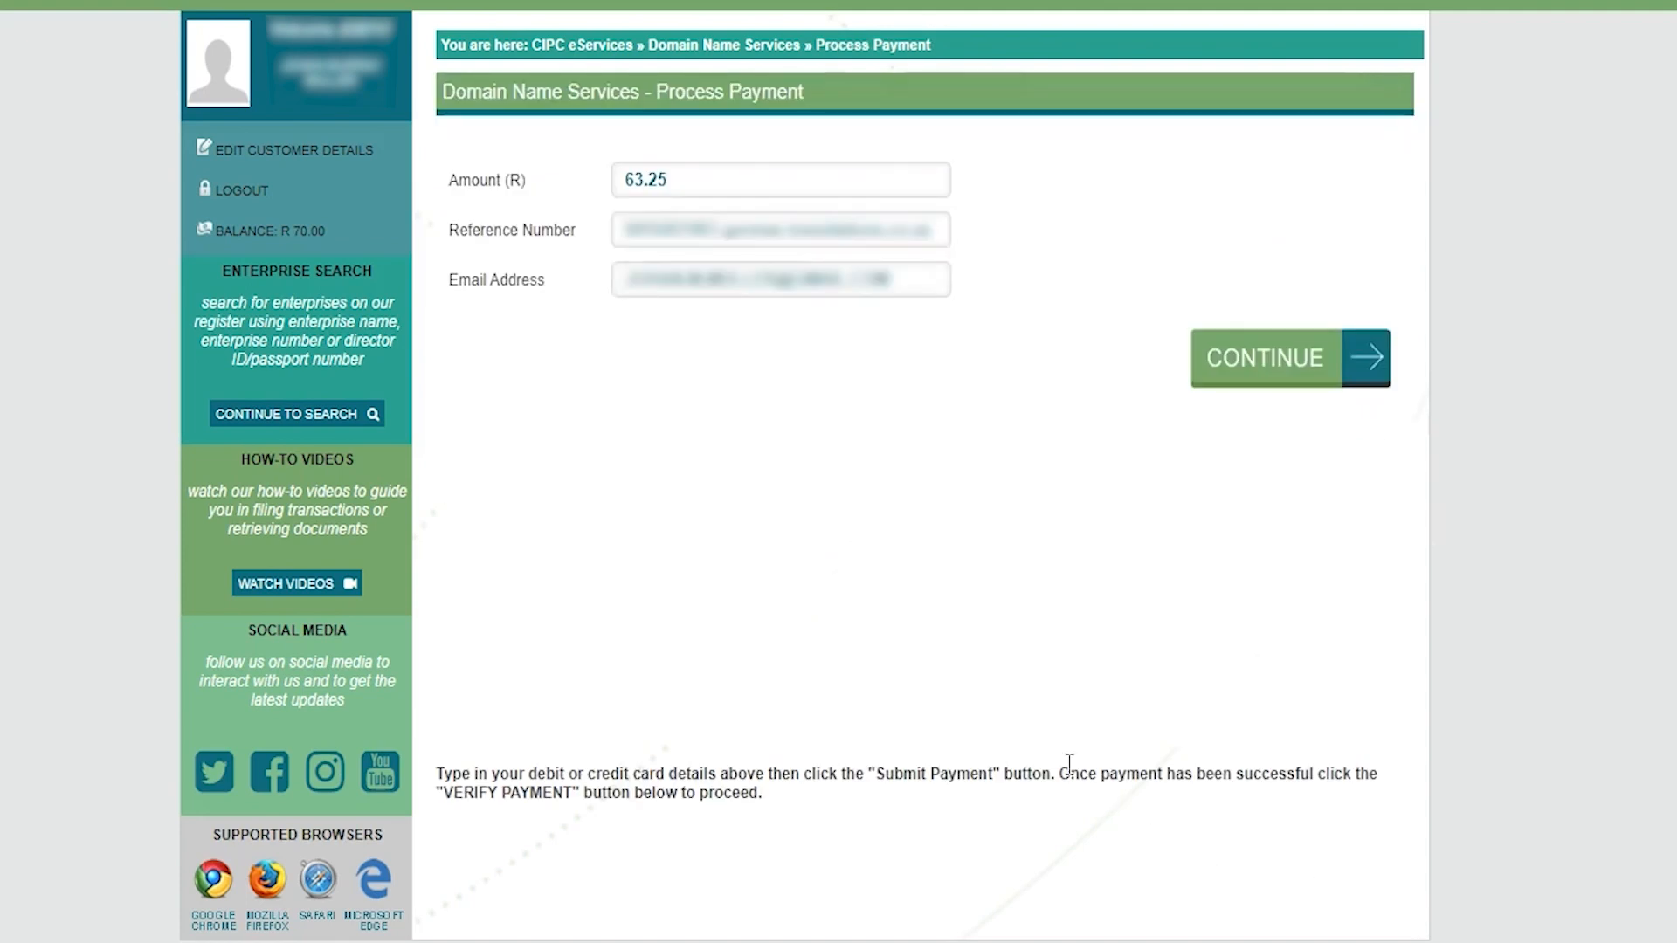
{"action": "mouse_move", "coordinate": [1293, 374]}
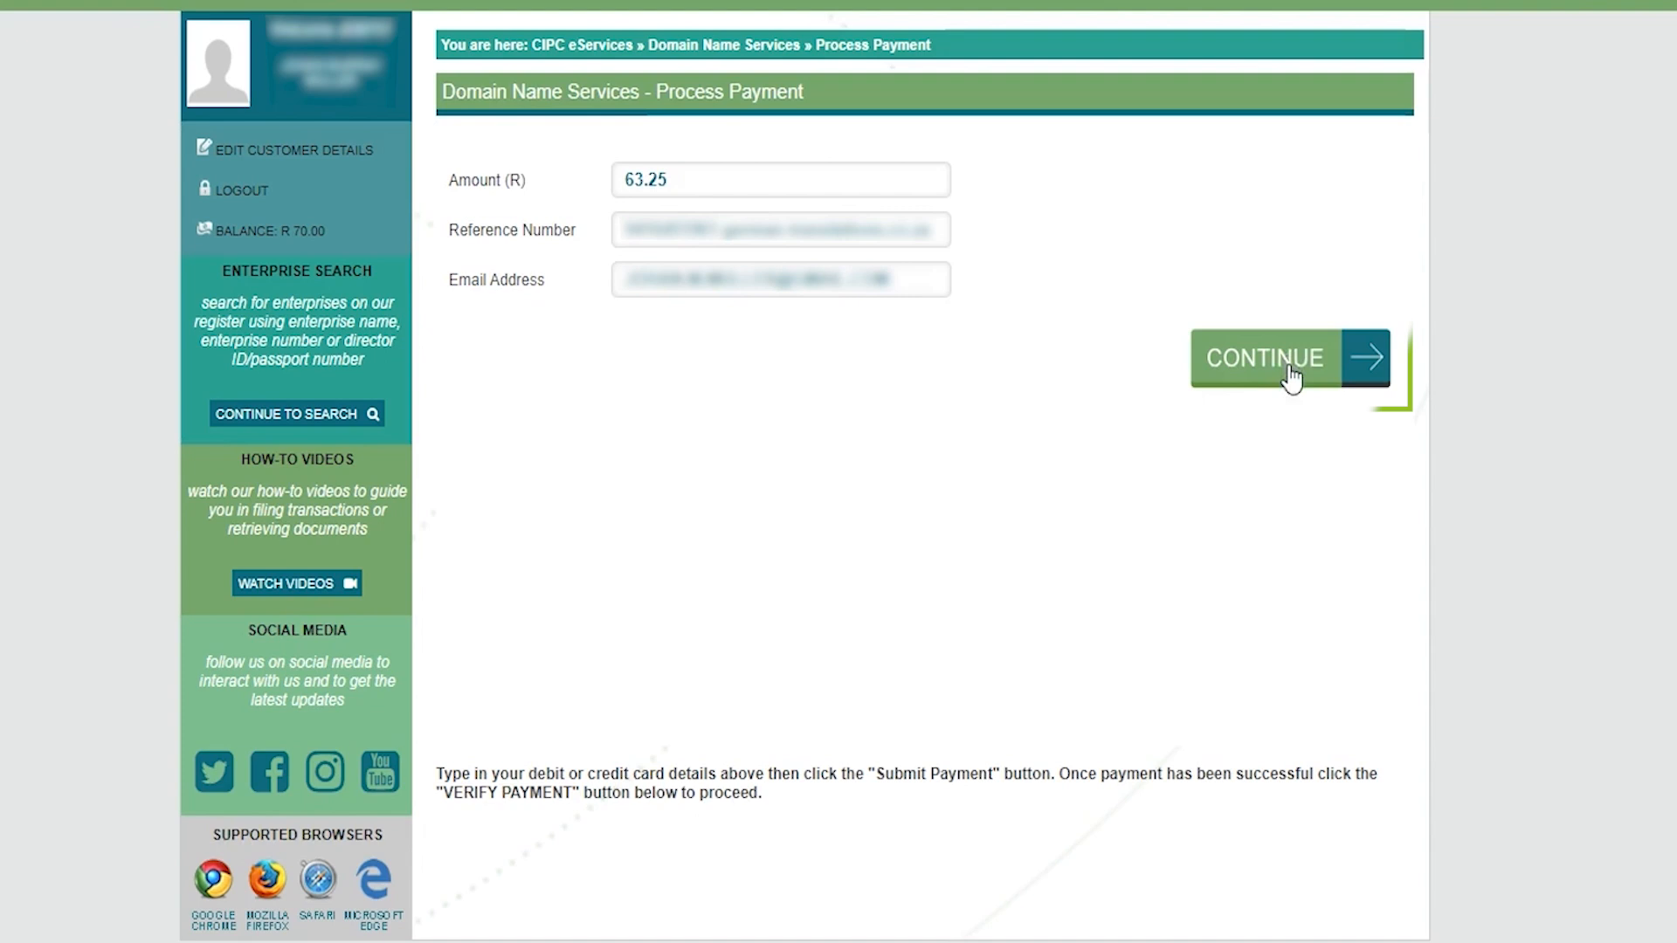
{"action": "left_click", "coordinate": [1289, 358]}
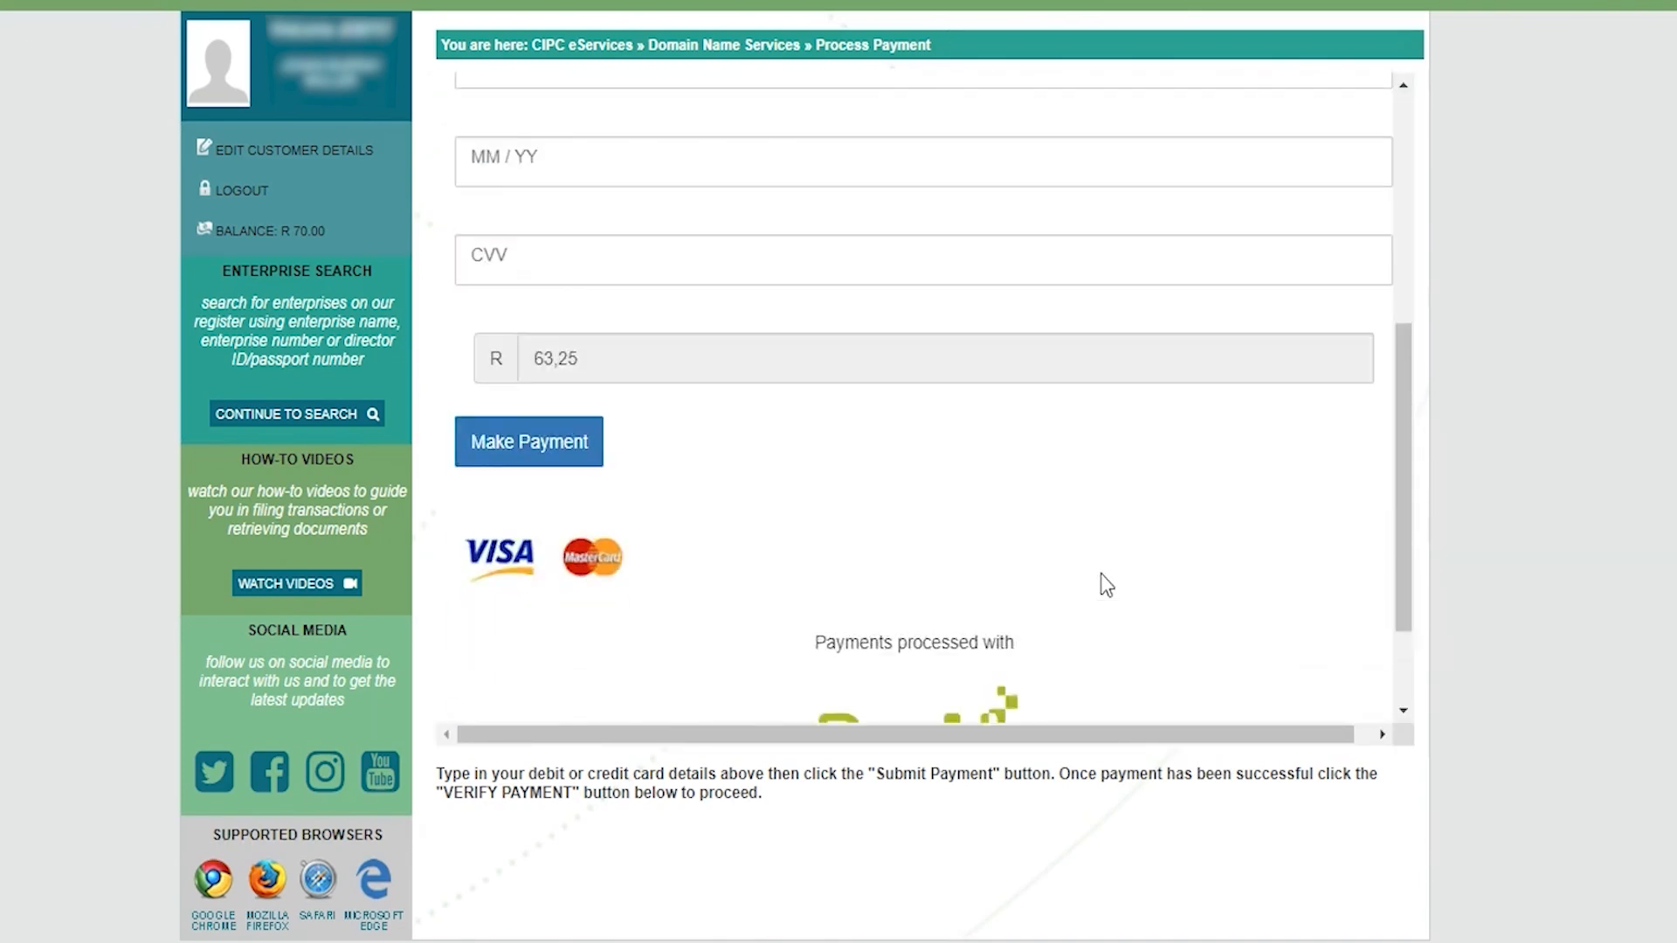
{"action": "scroll", "scroll_direction": "up", "scroll_amount": 3}
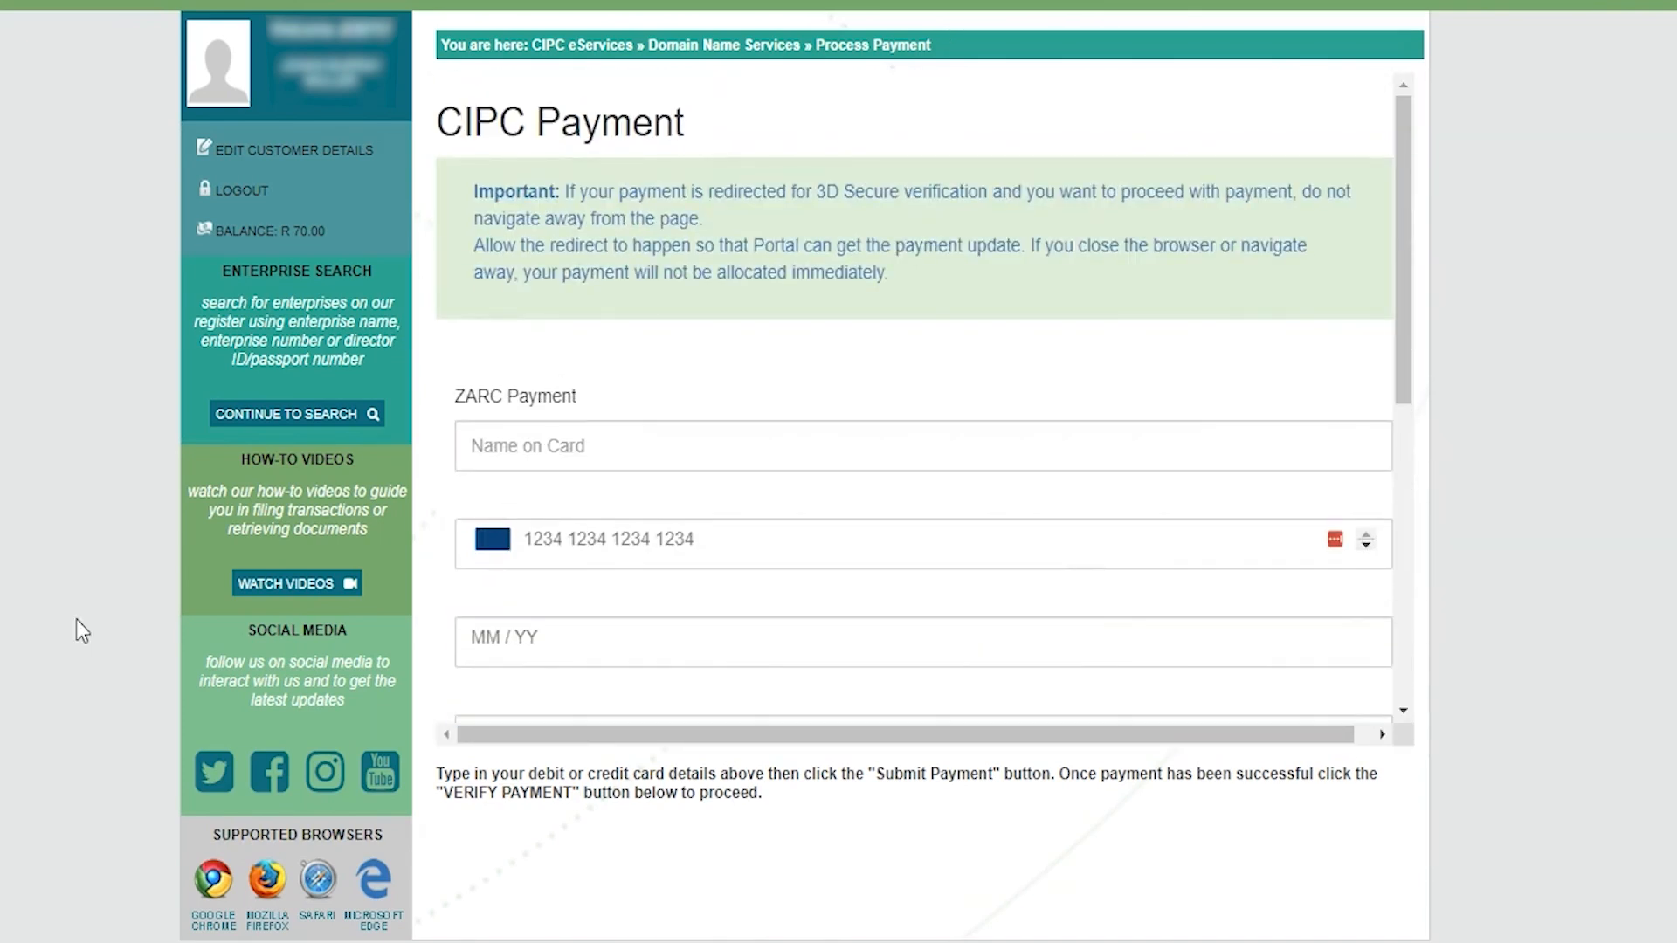
{"action": "scroll", "scroll_direction": "down", "scroll_amount": 3}
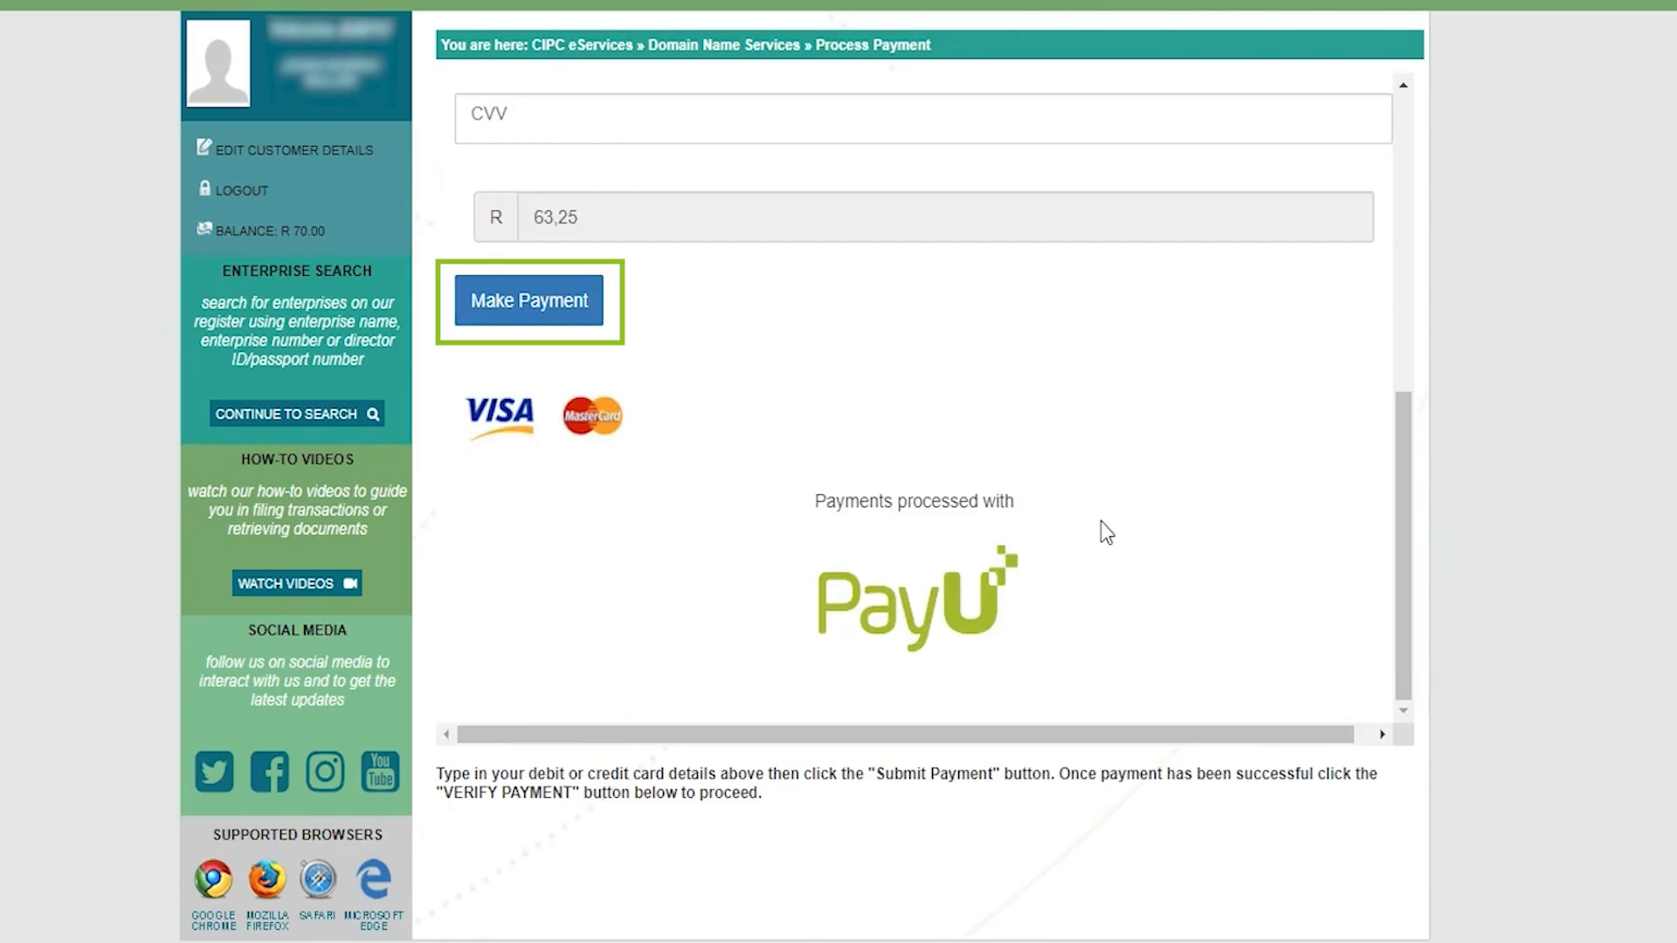
{"action": "left_click", "coordinate": [529, 301]}
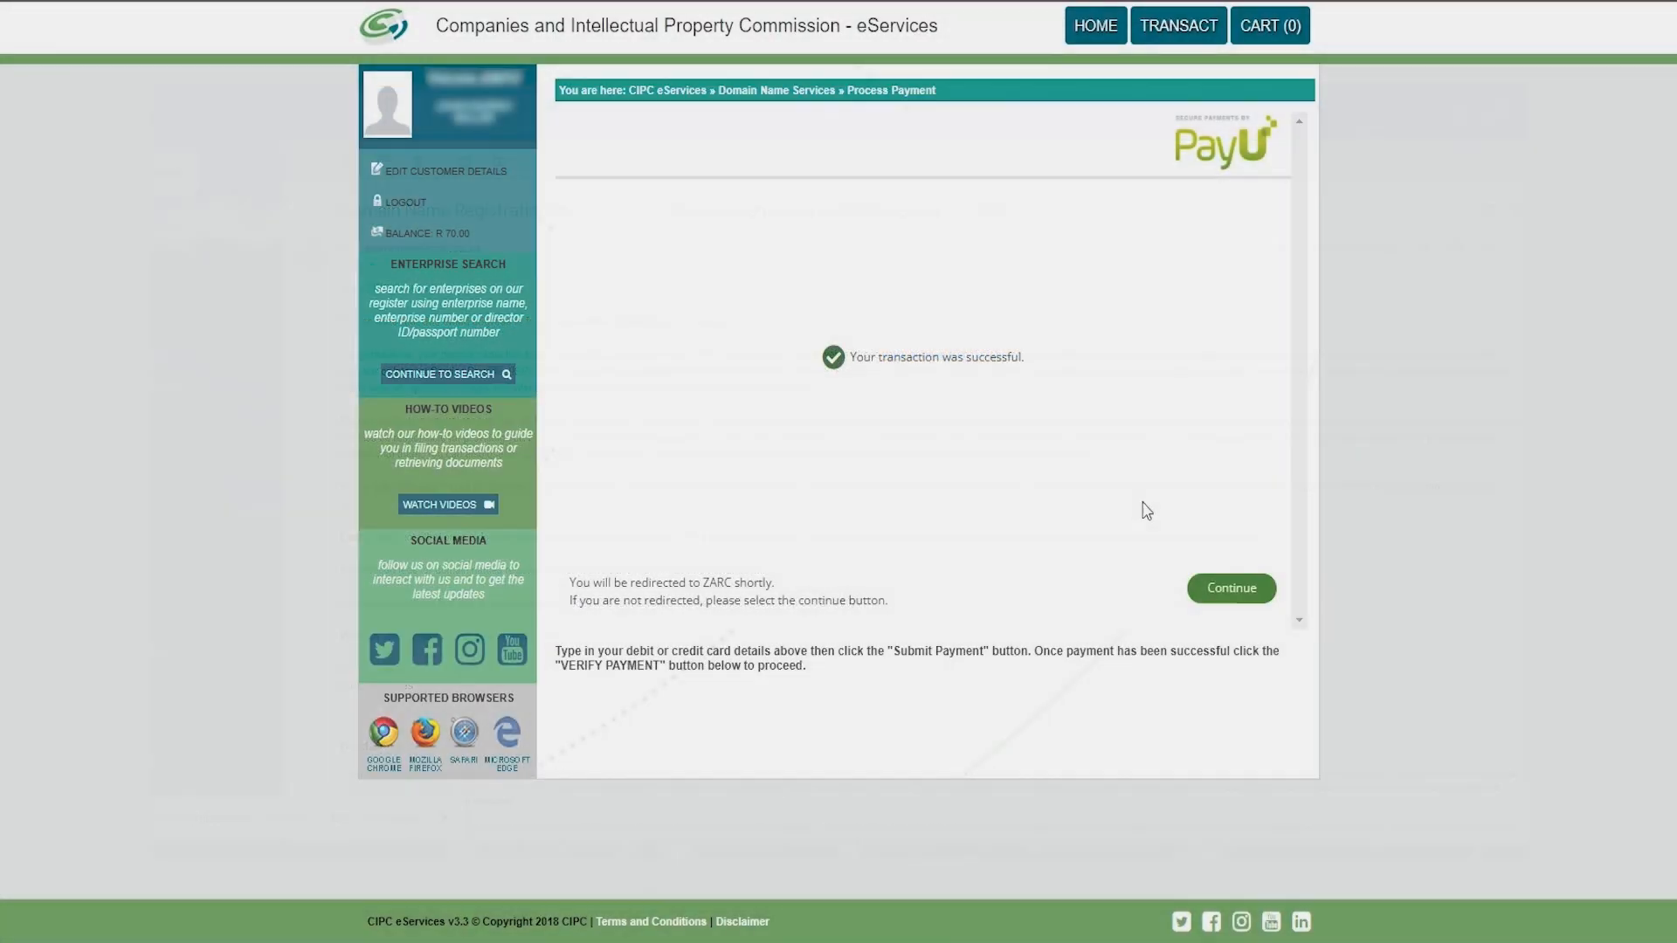
{"action": "left_click", "coordinate": [1228, 588]}
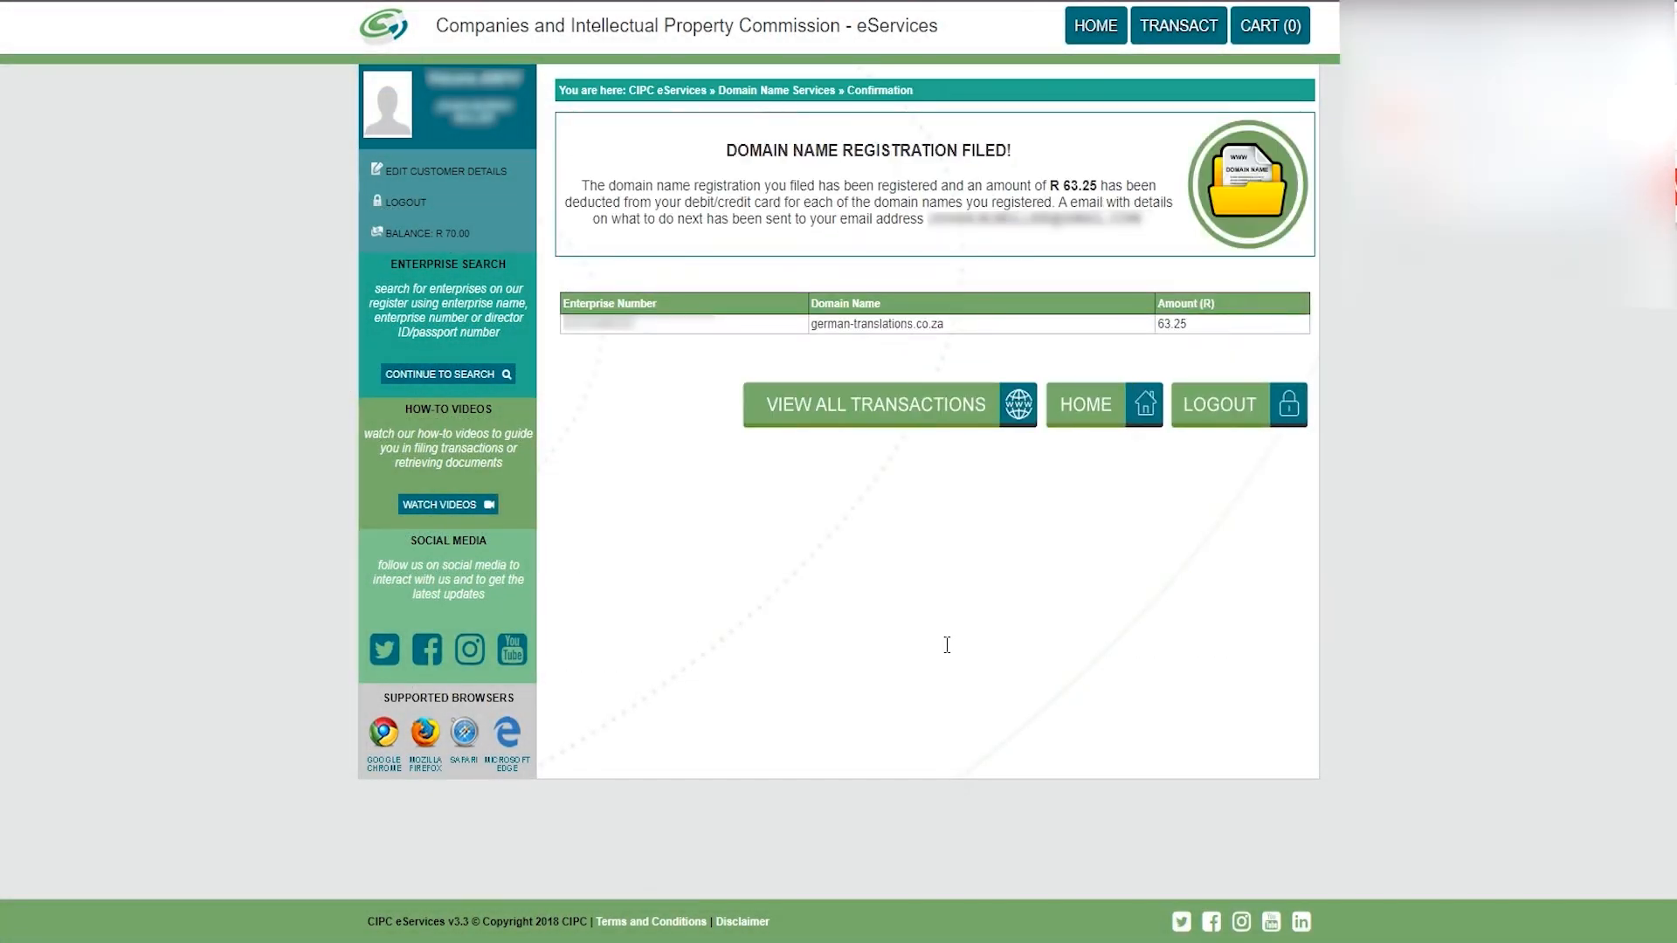
{"action": "mouse_move", "coordinate": [1547, 472]}
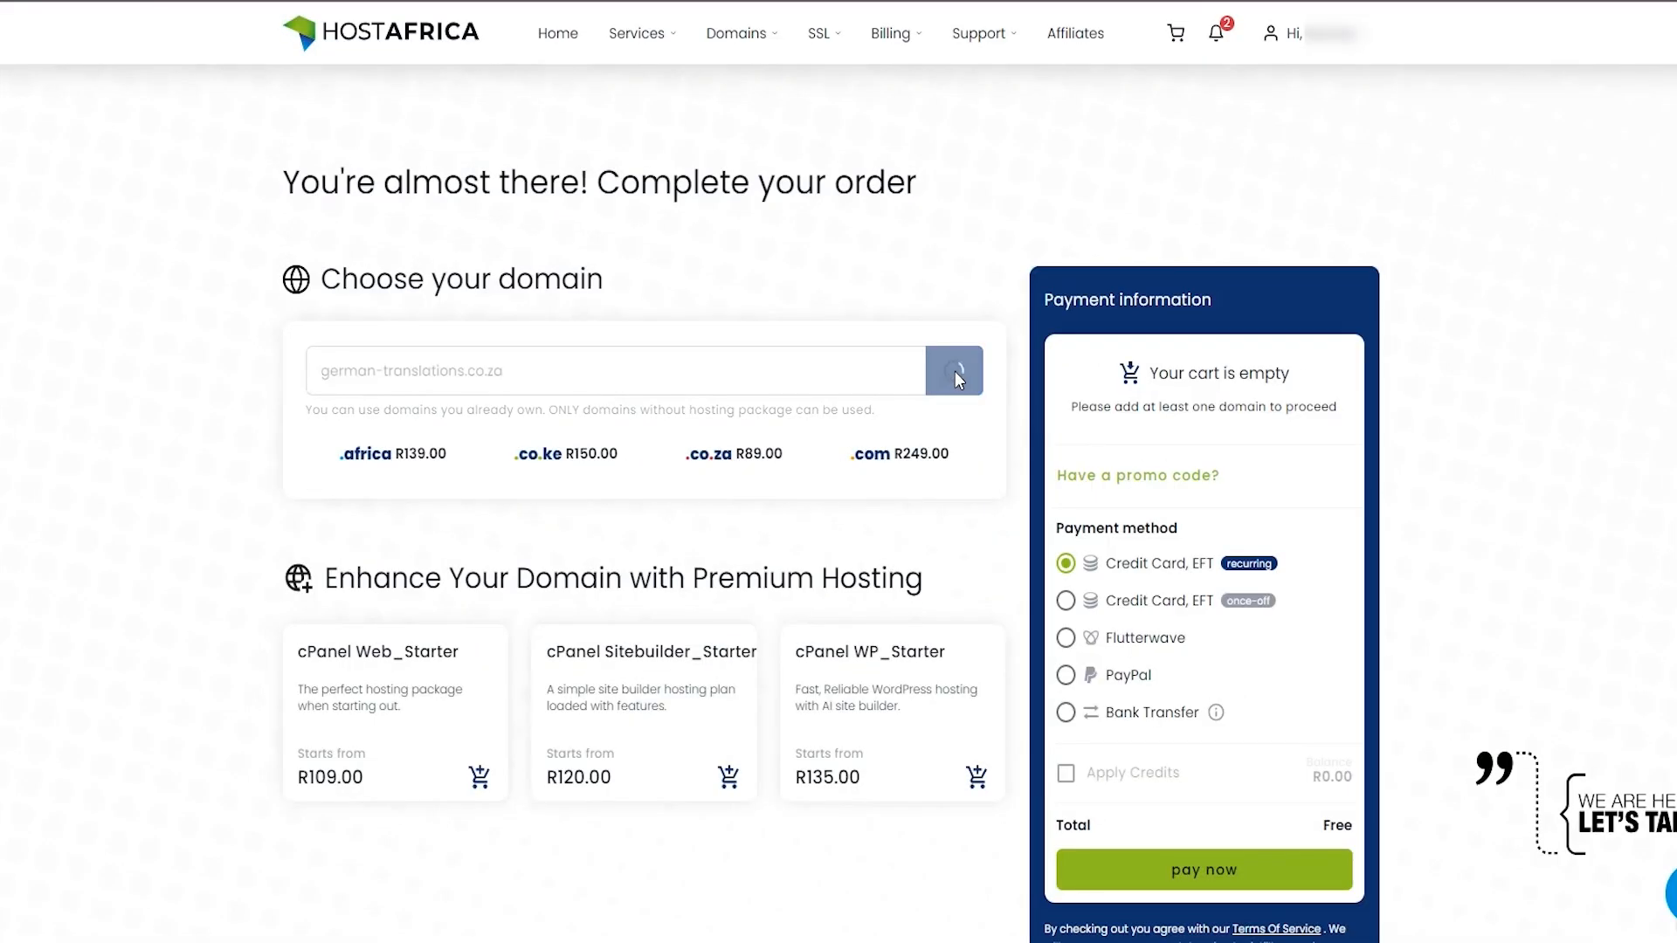
Order a HostAfrica transfer of german-translations.co.za and pay R 99.00 by card on Payfast
{"action": "left_click", "coordinate": [953, 371]}
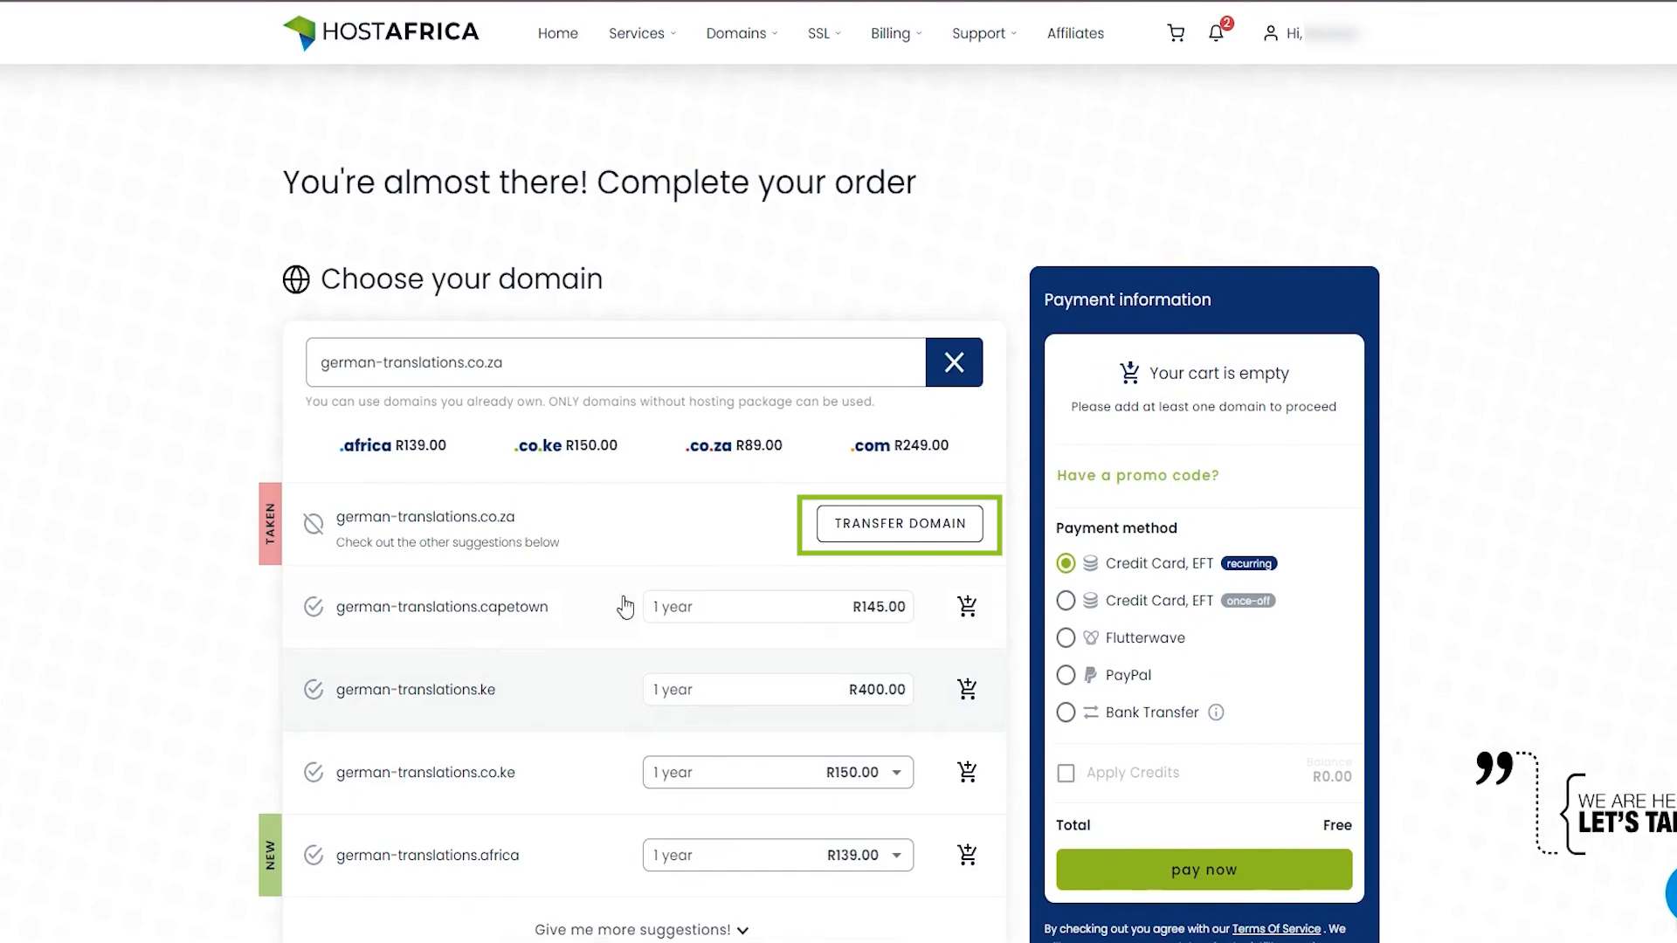
{"action": "left_click", "coordinate": [898, 524]}
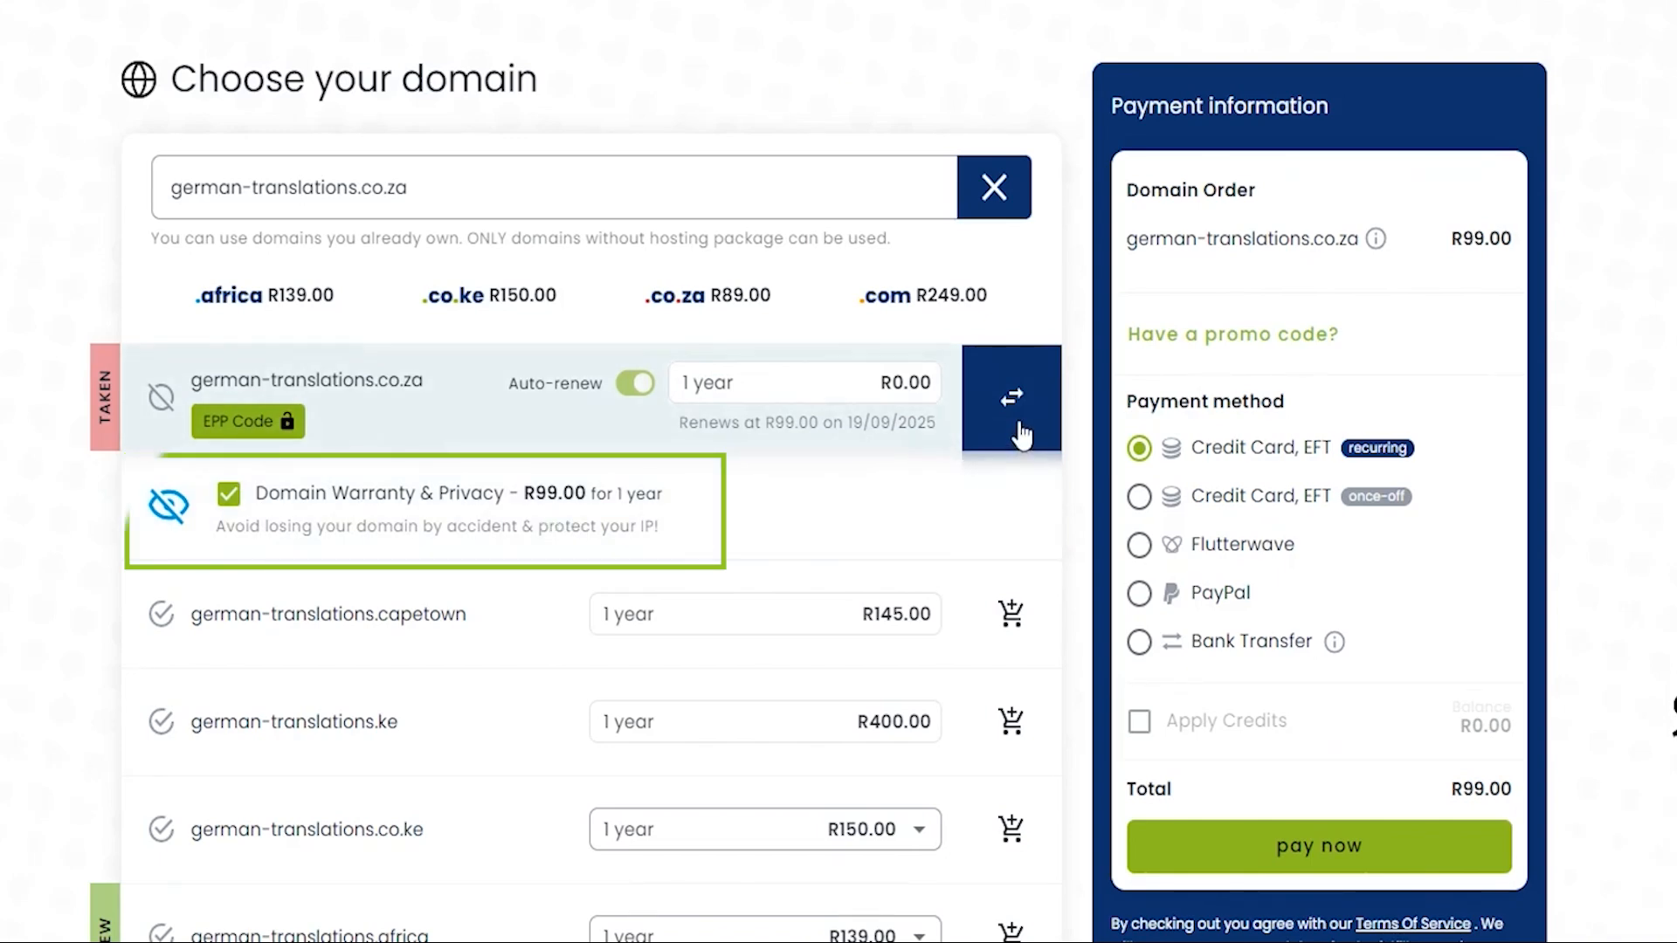
{"action": "scroll", "scroll_direction": "down", "scroll_amount": 3}
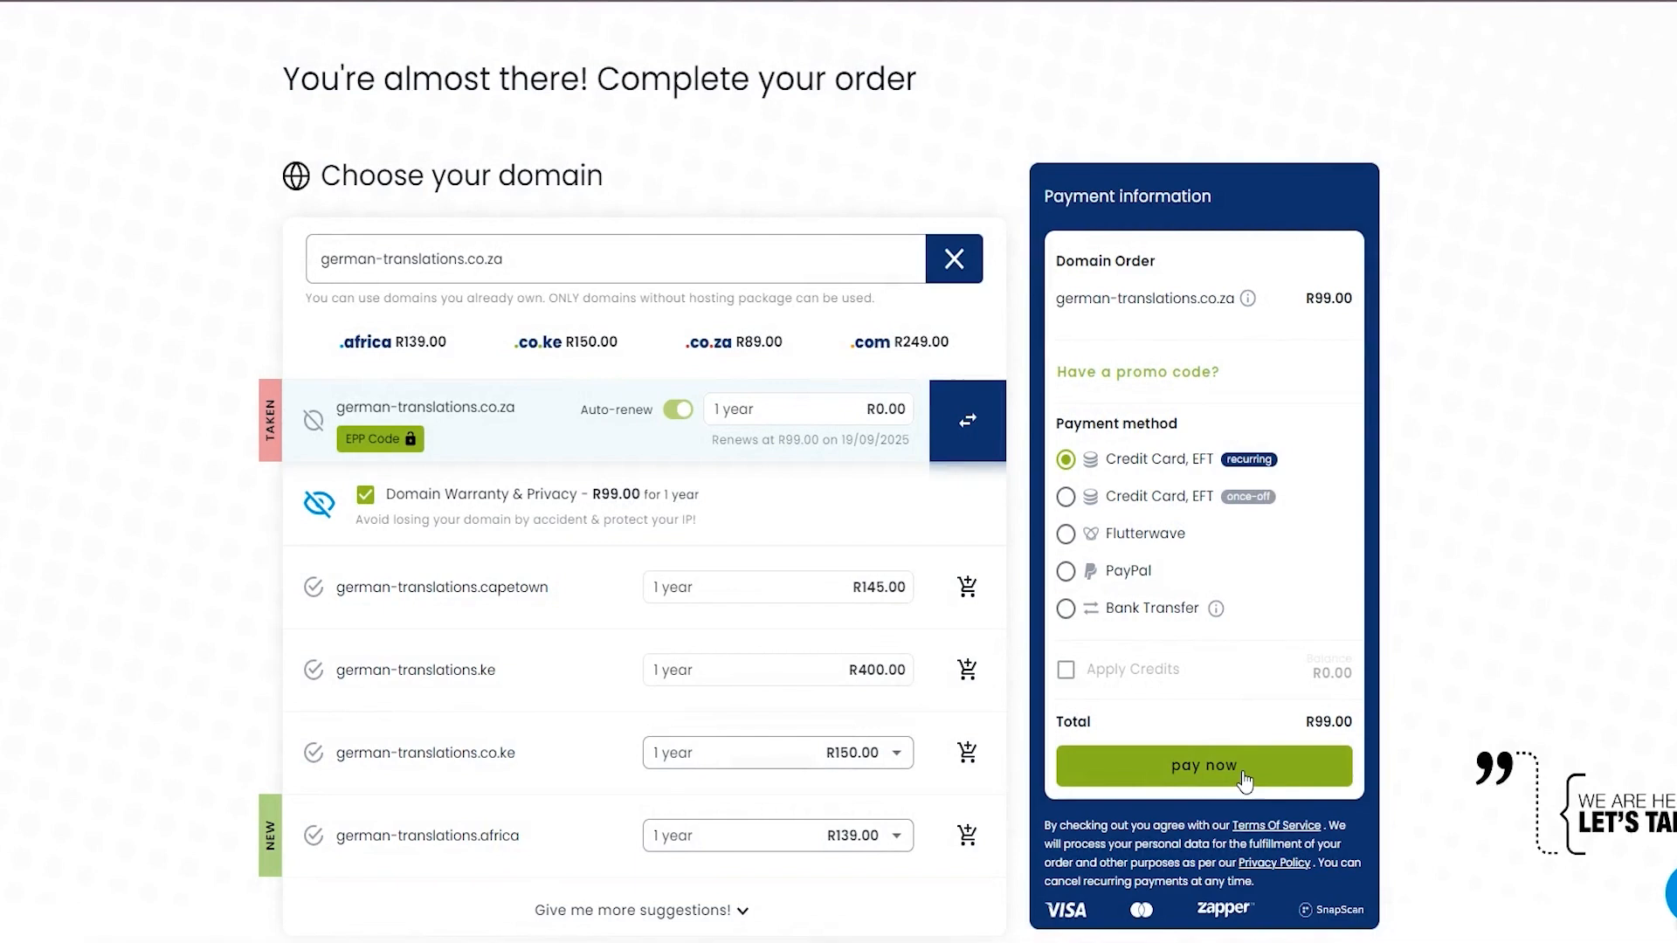
{"action": "left_click", "coordinate": [1201, 765]}
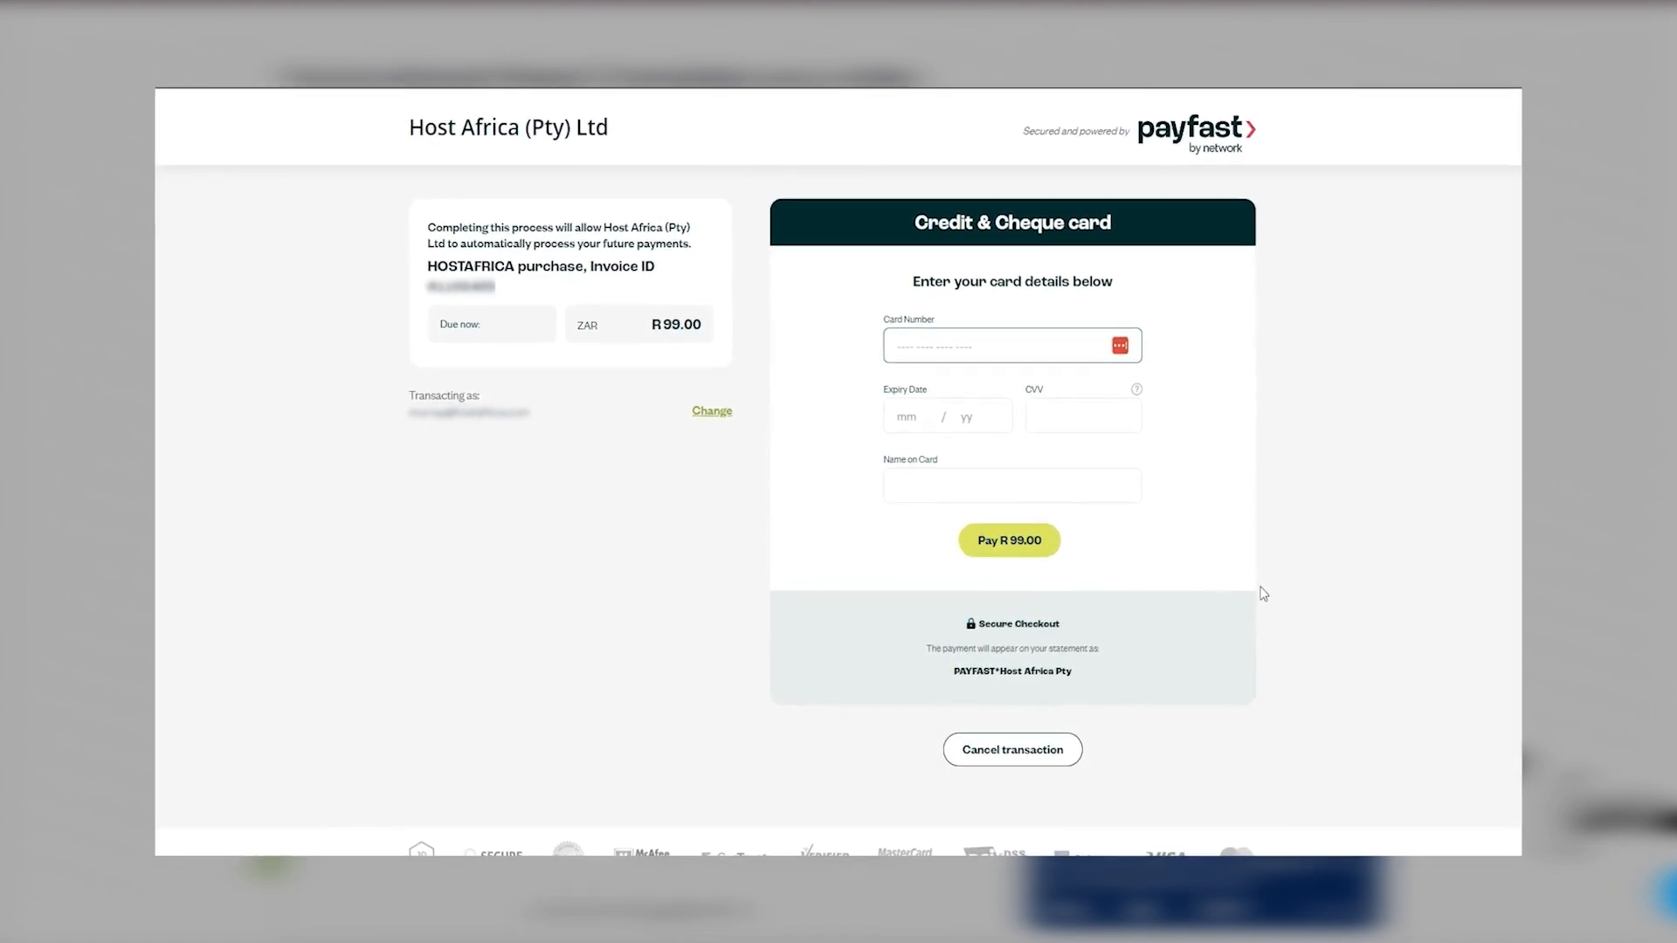
{"action": "left_click", "coordinate": [1007, 540]}
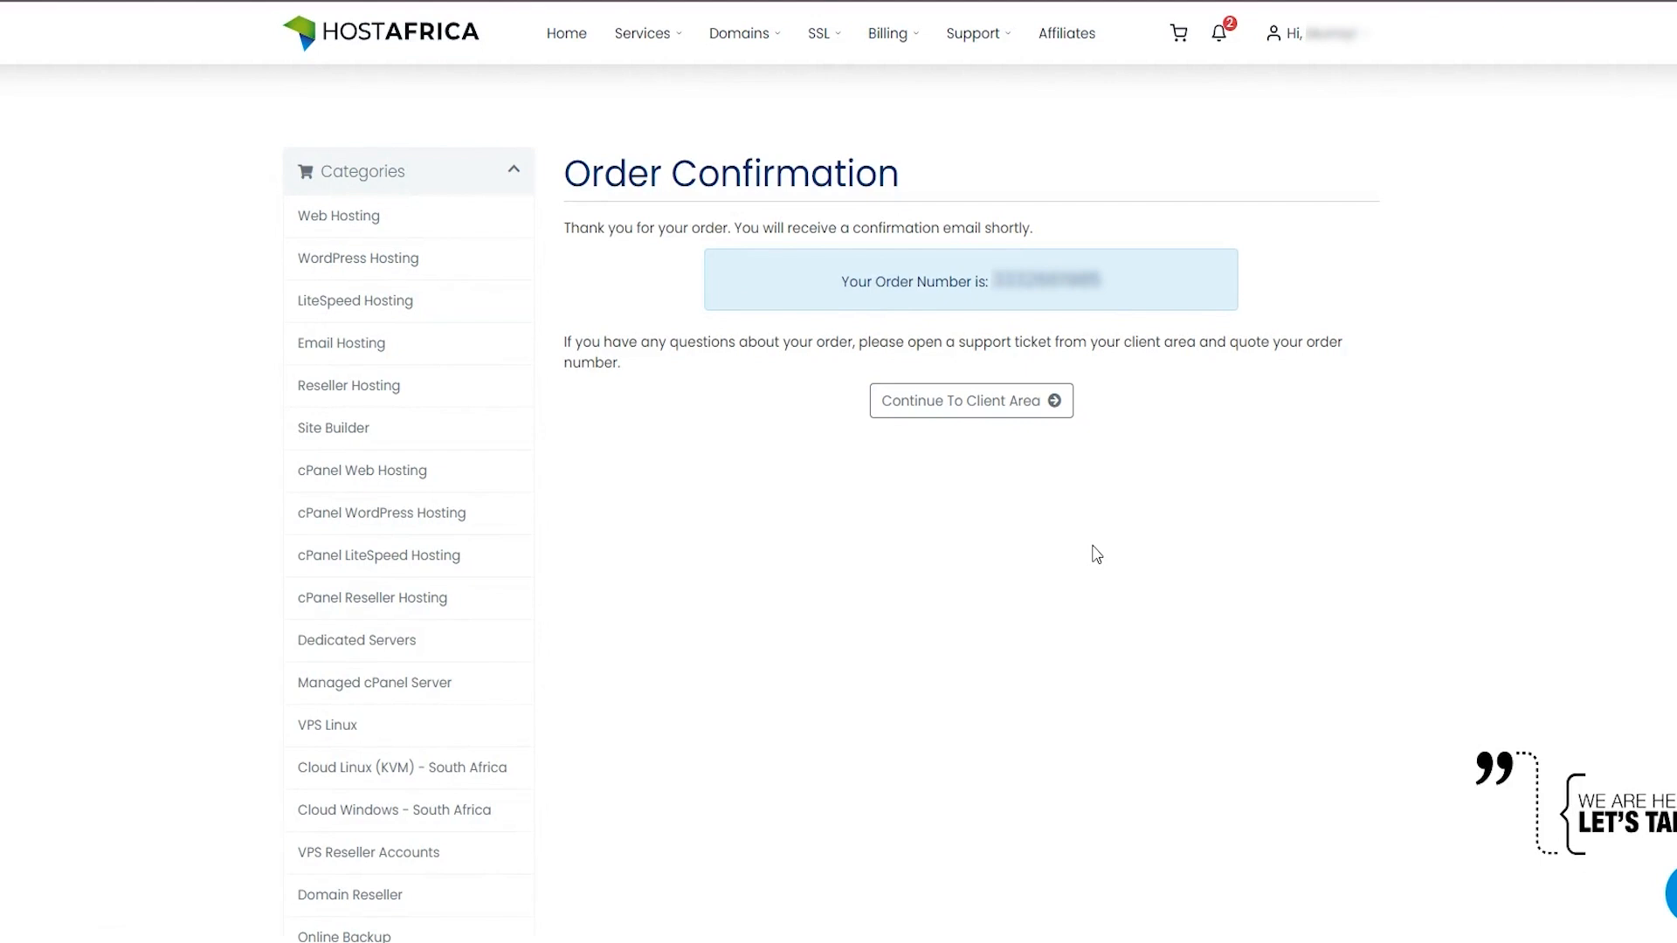
Accept the german-translations.co.za transfer from the ZARC email and confirm the acceptance
{"action": "left_click", "coordinate": [968, 400]}
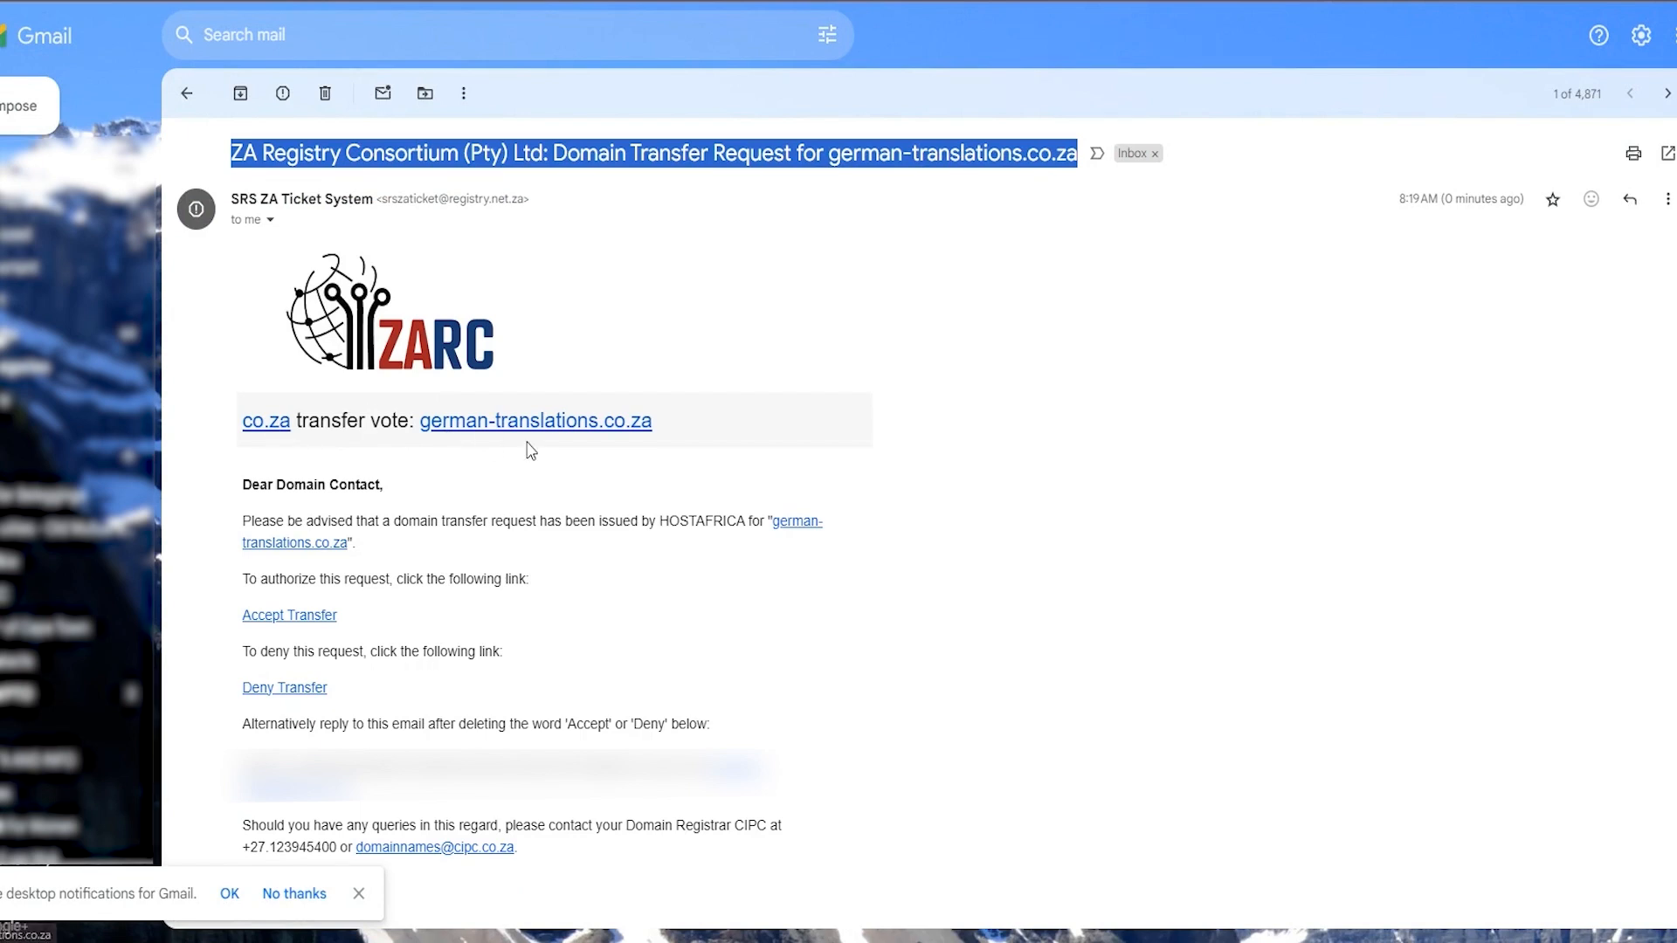
{"action": "scroll", "scroll_direction": "down", "scroll_amount": 3}
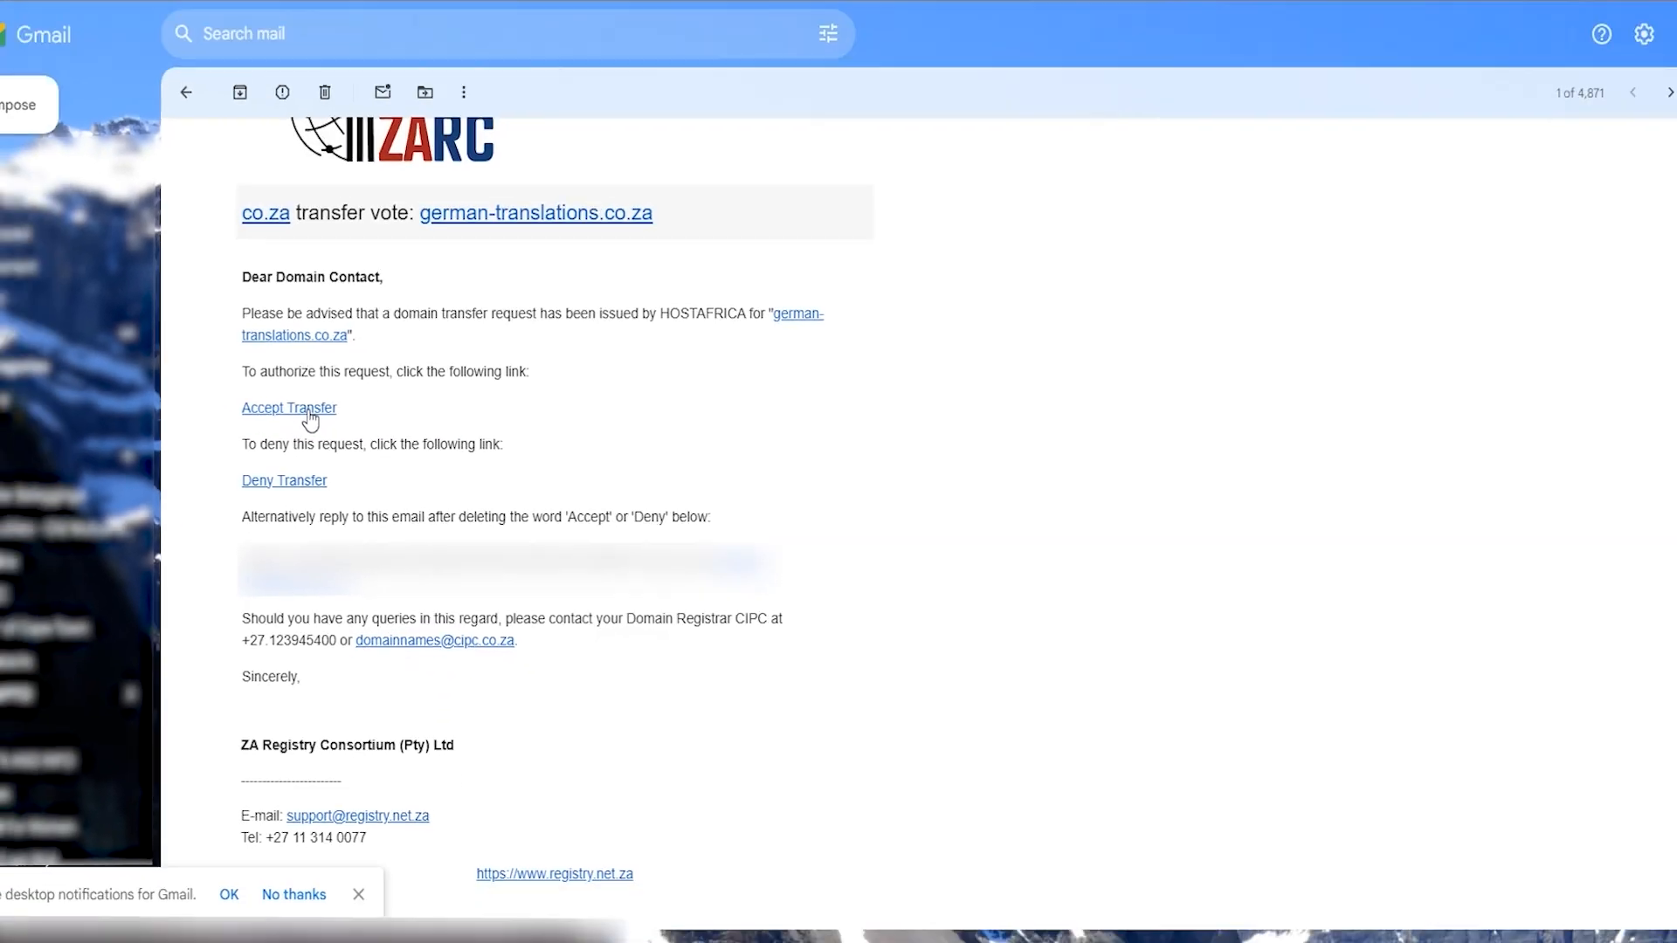
{"action": "left_click", "coordinate": [289, 407]}
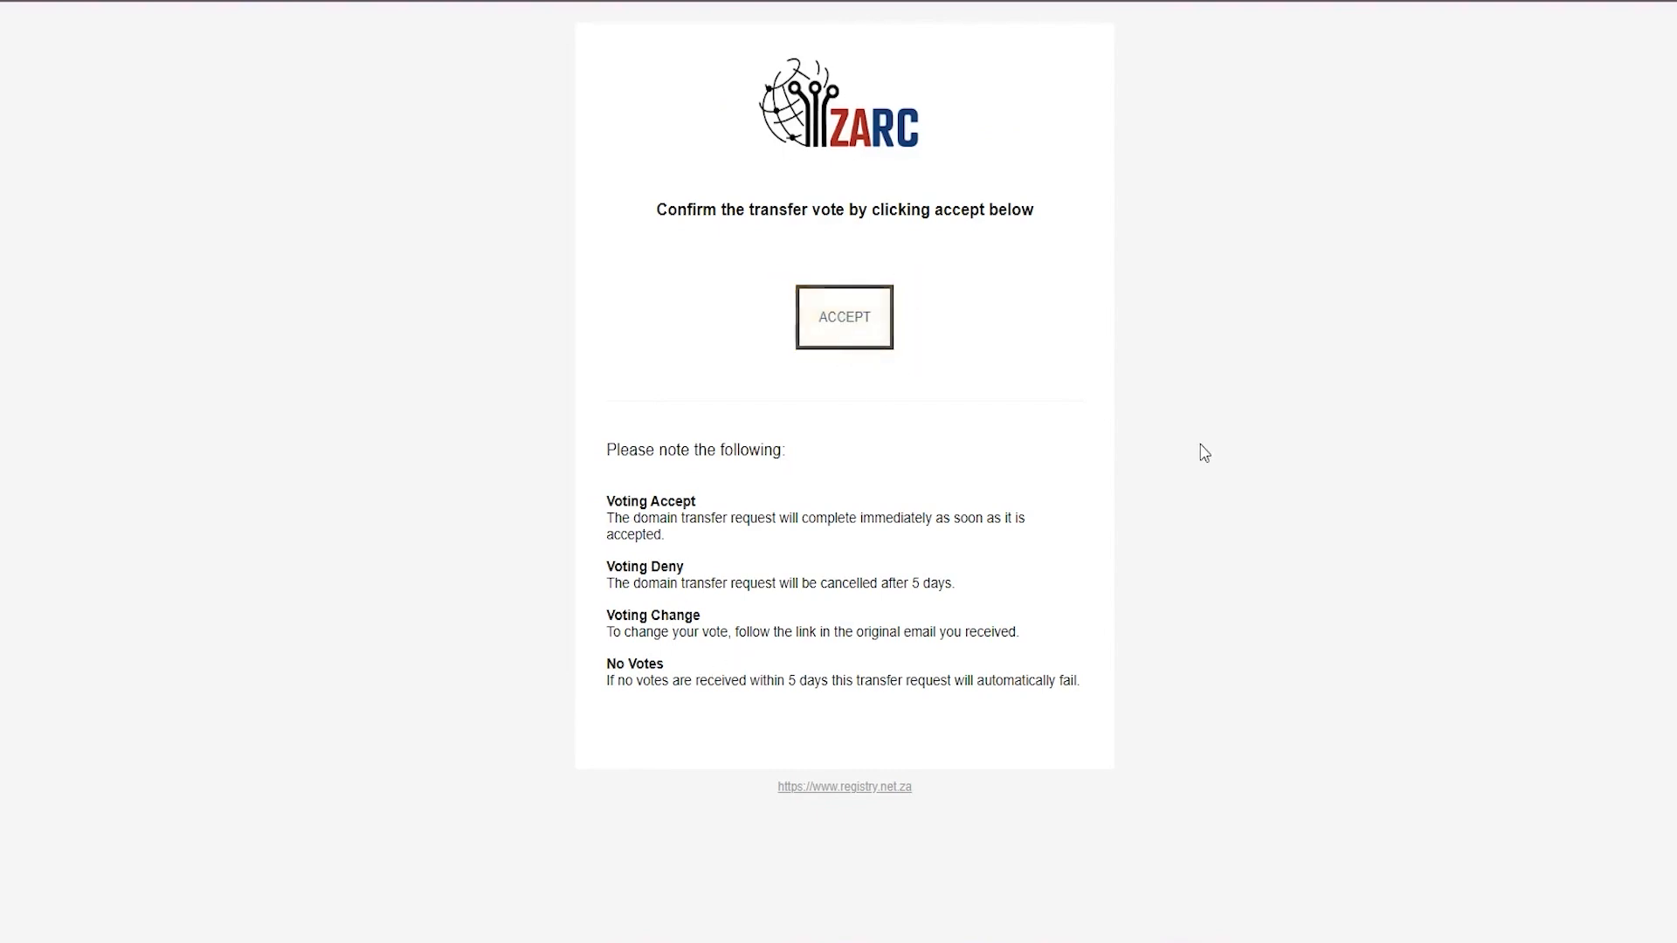
{"action": "left_click", "coordinate": [844, 316]}
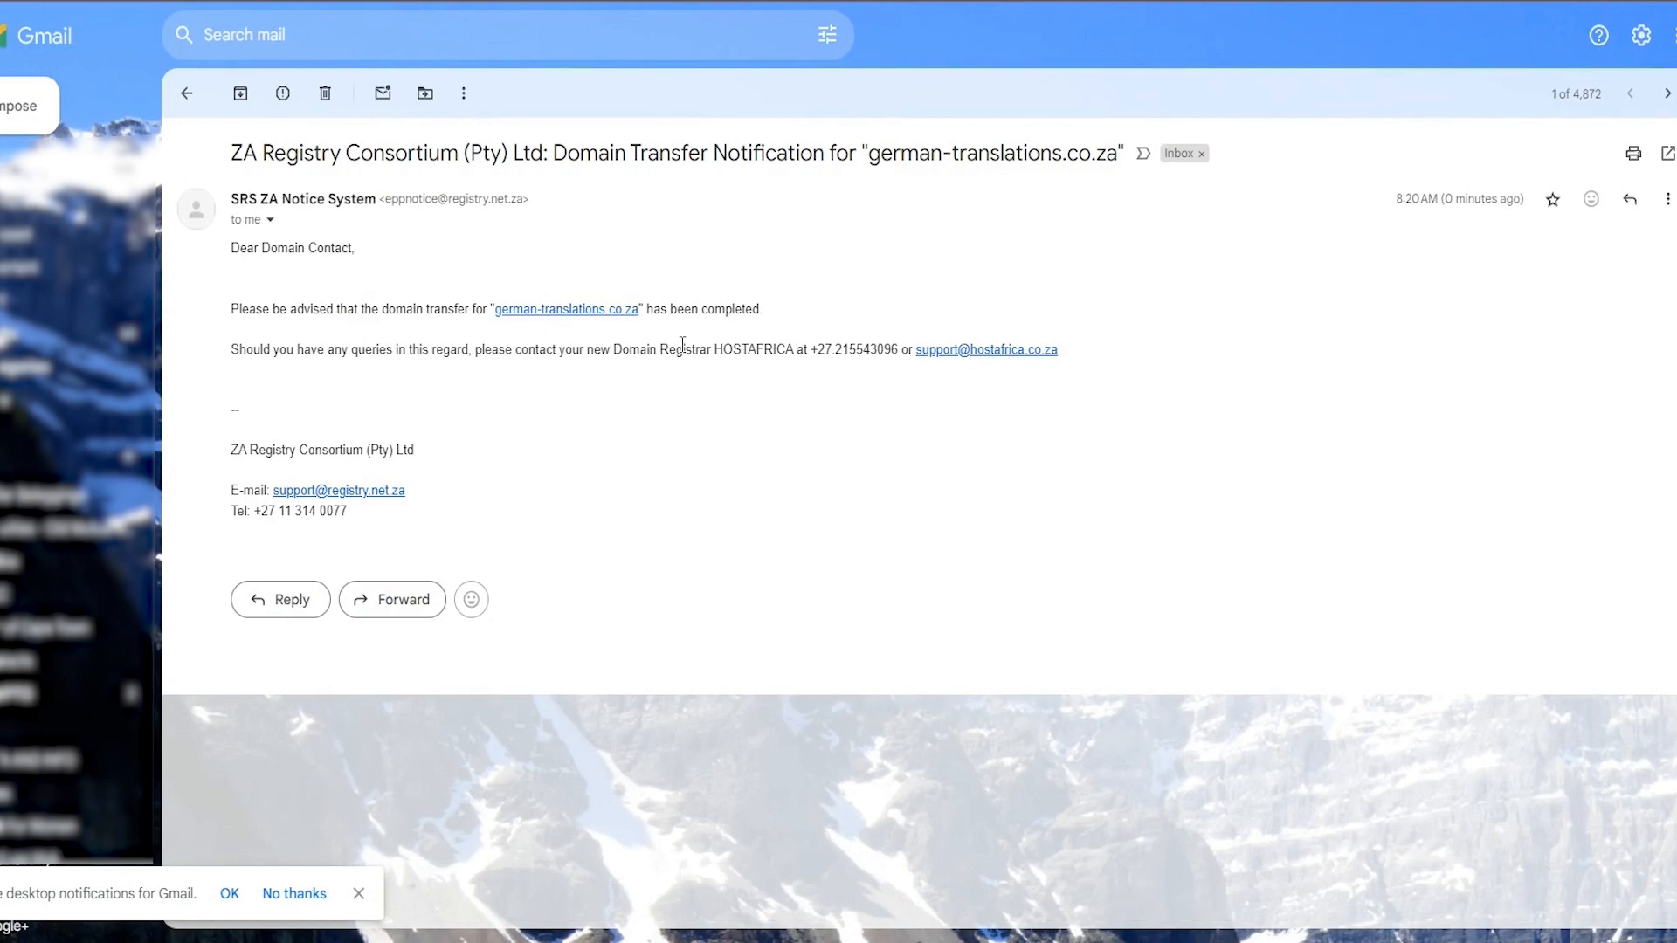
{"action": "mouse_move", "coordinate": [643, 371]}
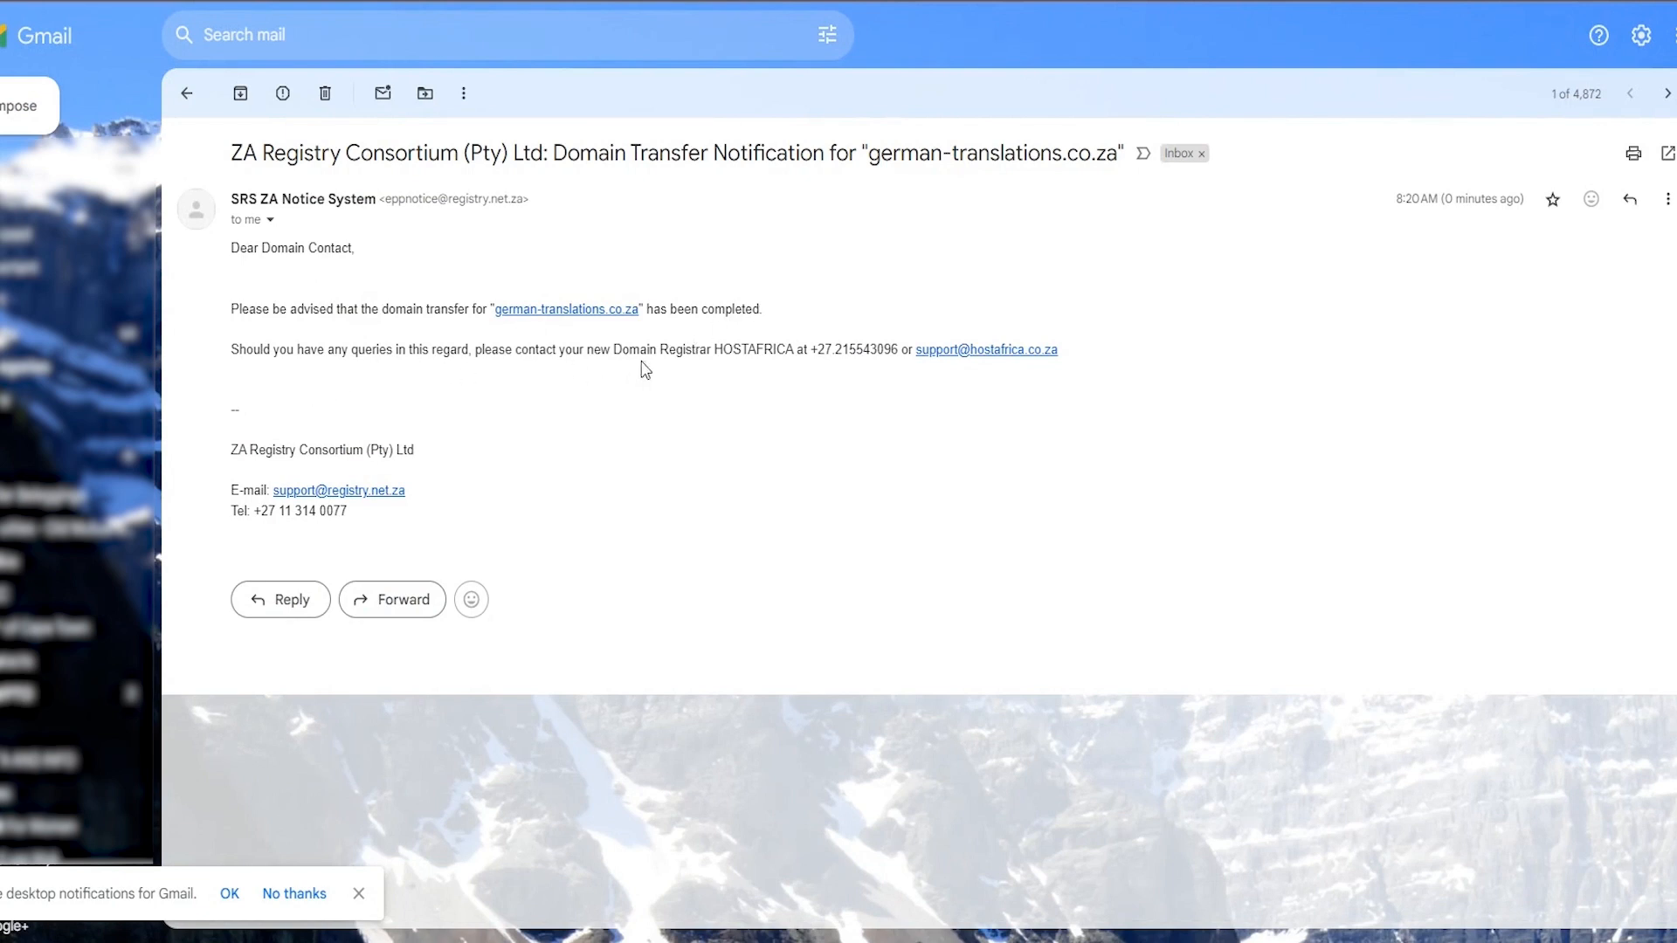
{"action": "left_click_drag", "start_coordinate": [230, 348], "coordinate": [601, 348]}
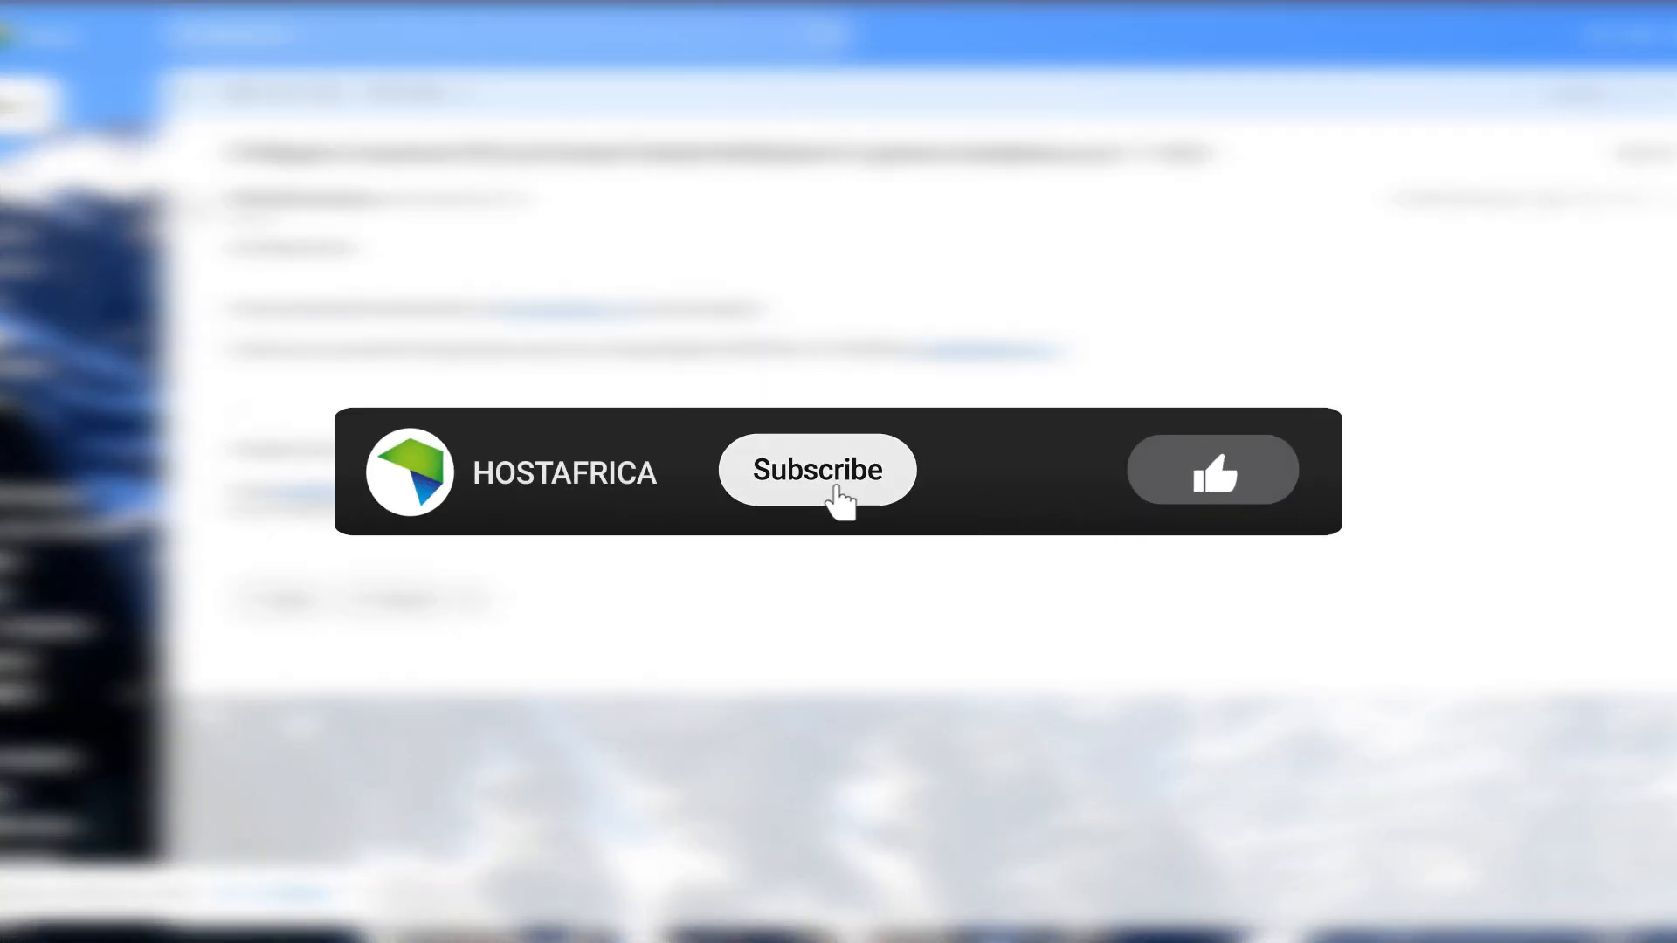
{"action": "left_click", "coordinate": [815, 468]}
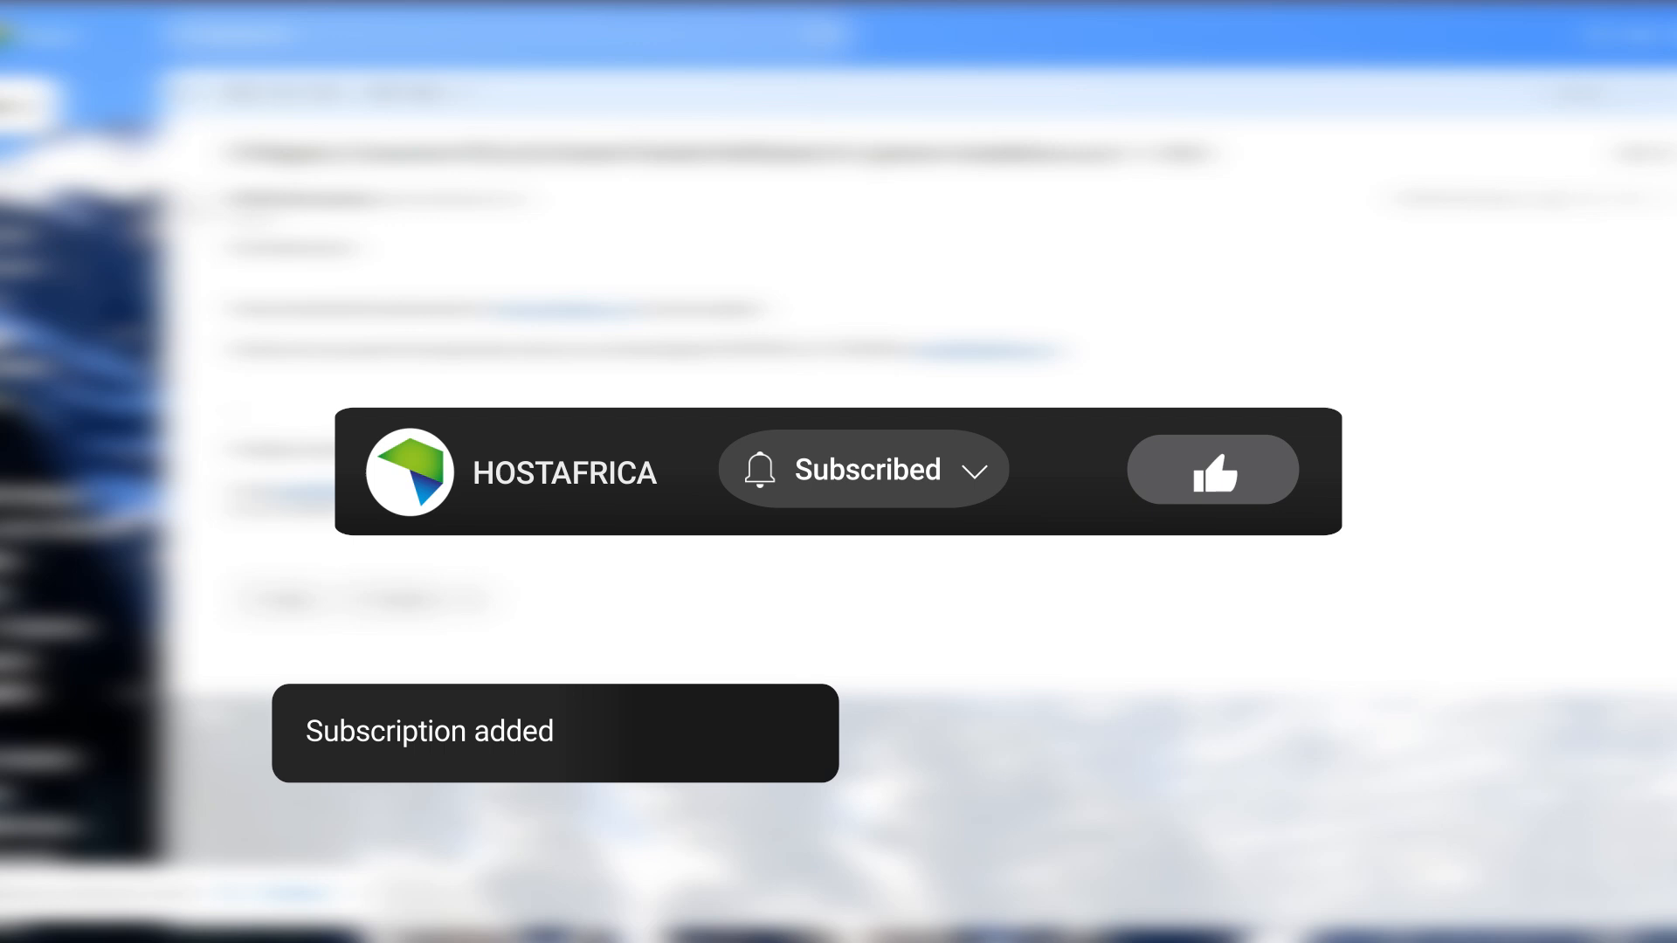